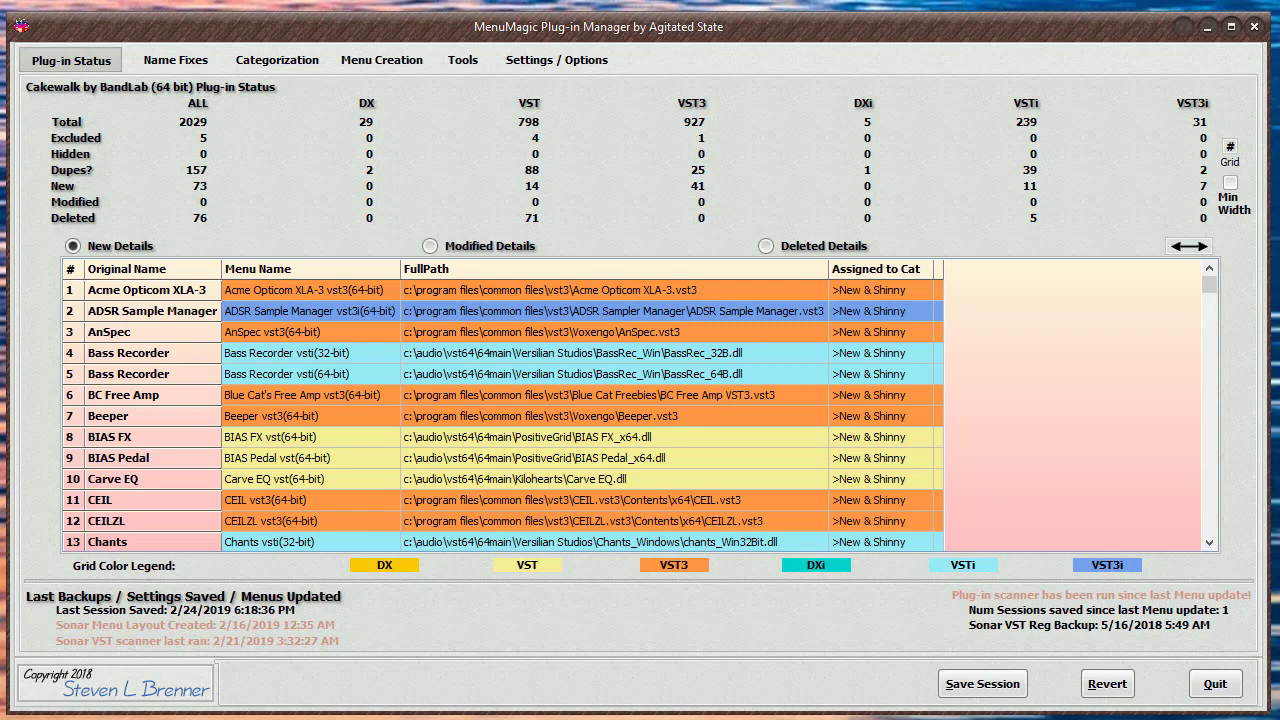
# - View the Categorization page of five uncategorized plug-ins, briefly checking the Menu Creation folder tree
pyautogui.click(276, 60)
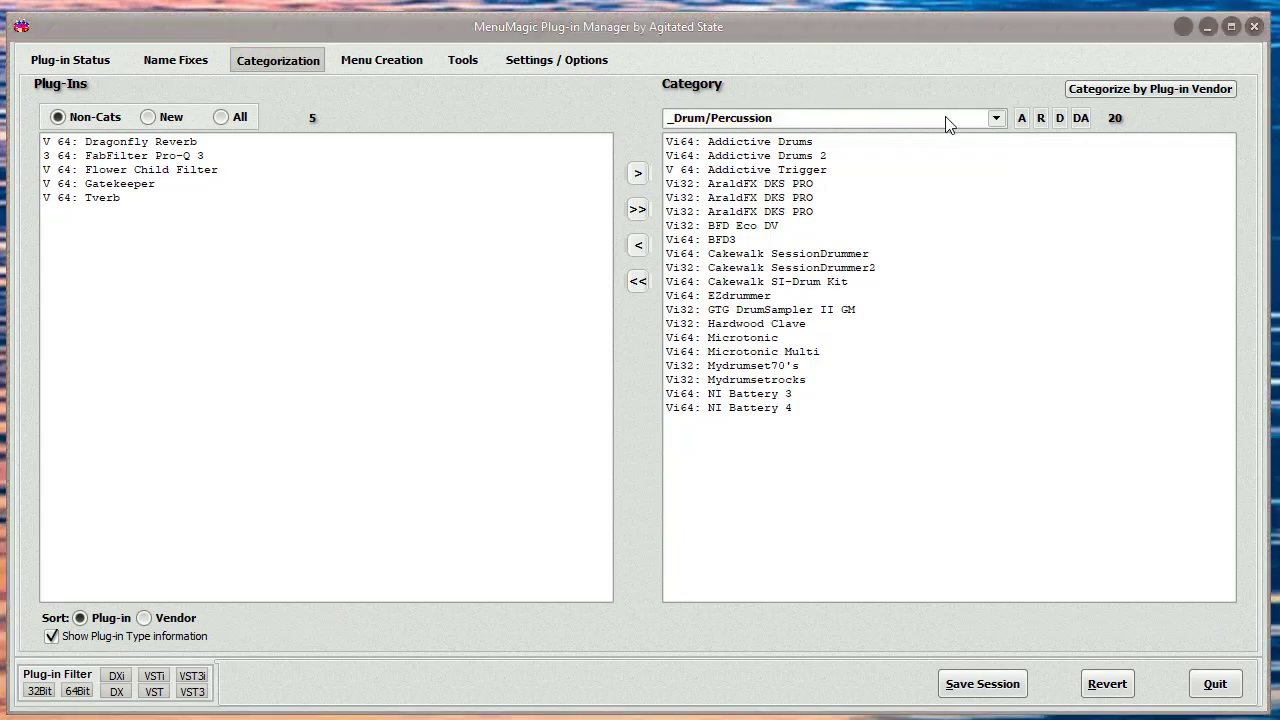
pyautogui.click(994, 118)
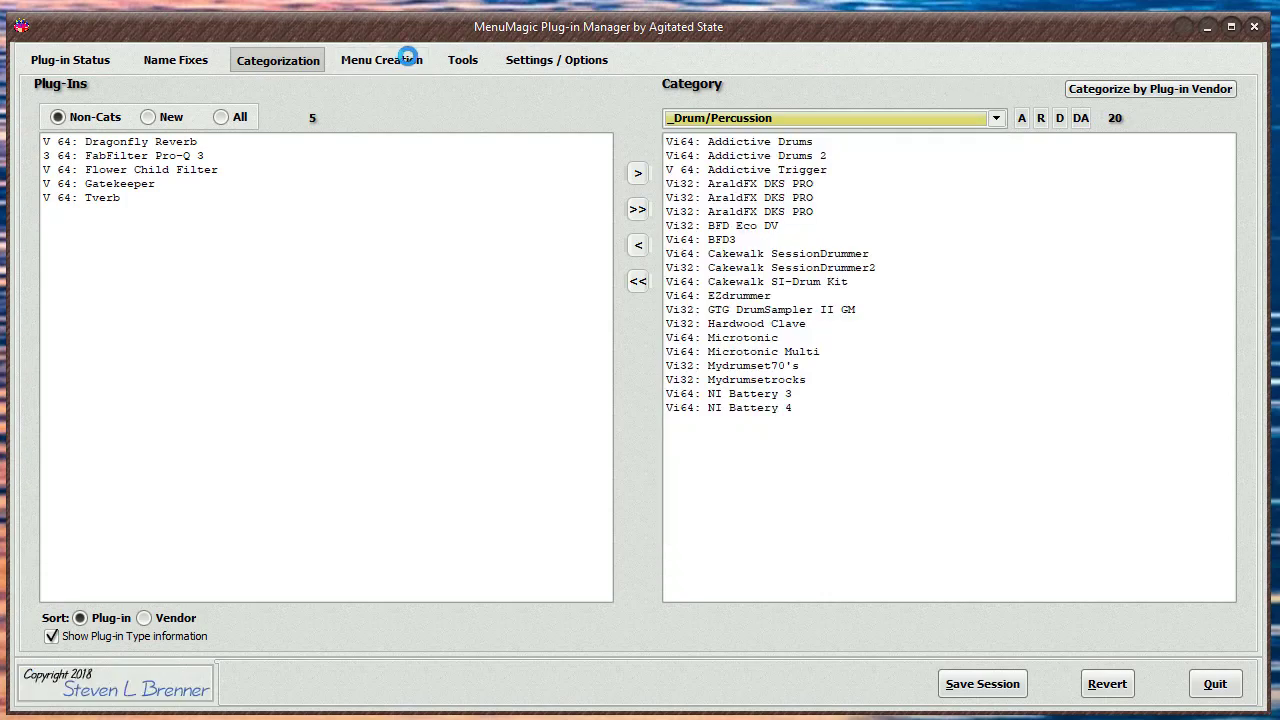
pyautogui.click(380, 60)
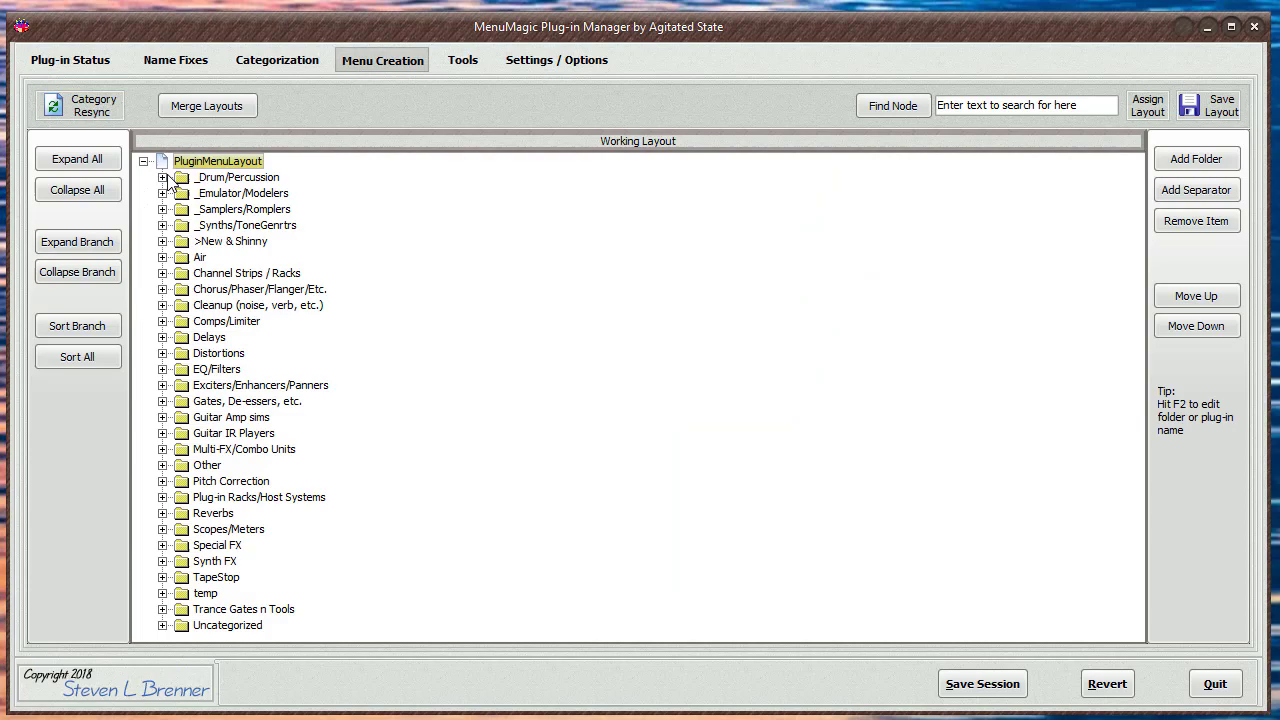
pyautogui.click(162, 176)
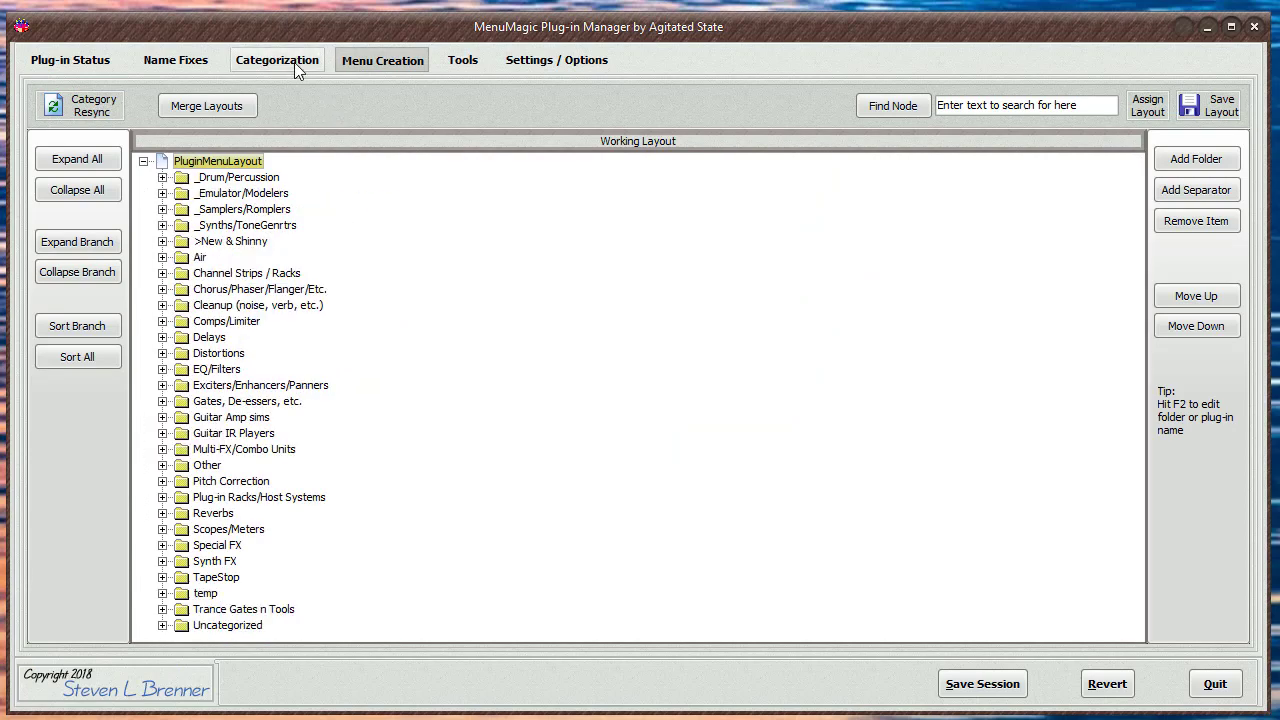
pyautogui.click(276, 60)
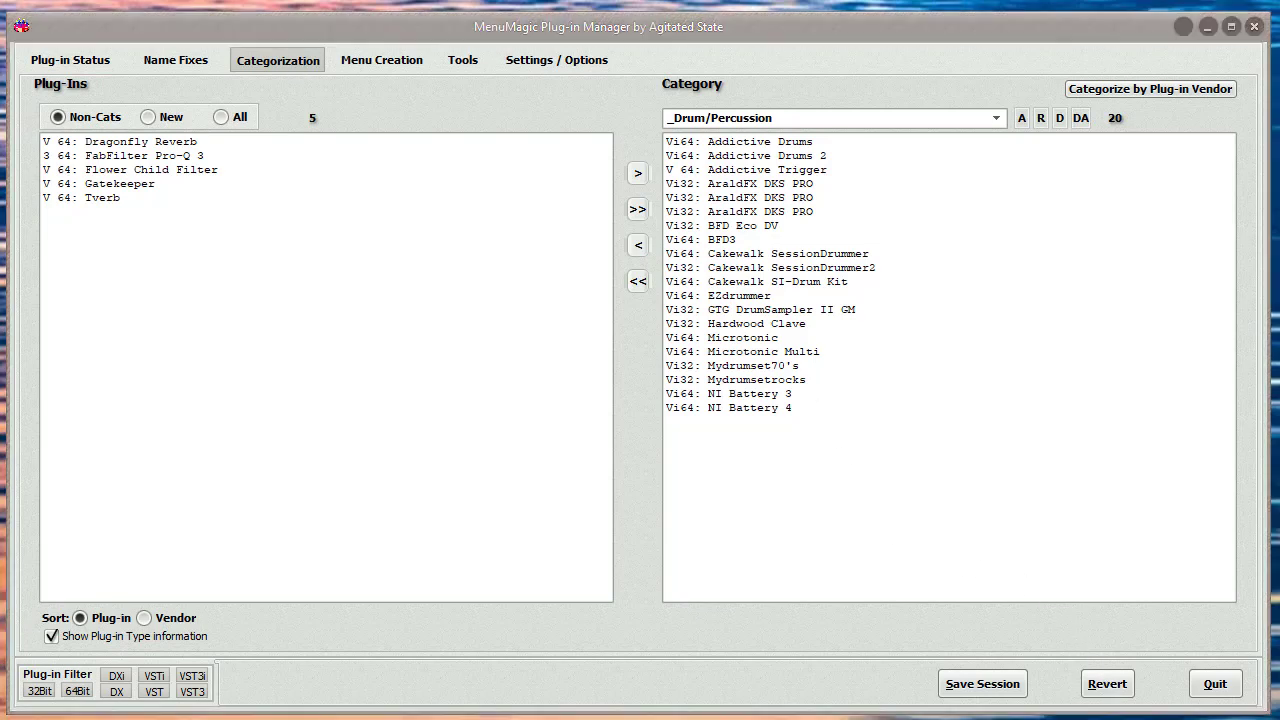
pyautogui.moveTo(1068, 84)
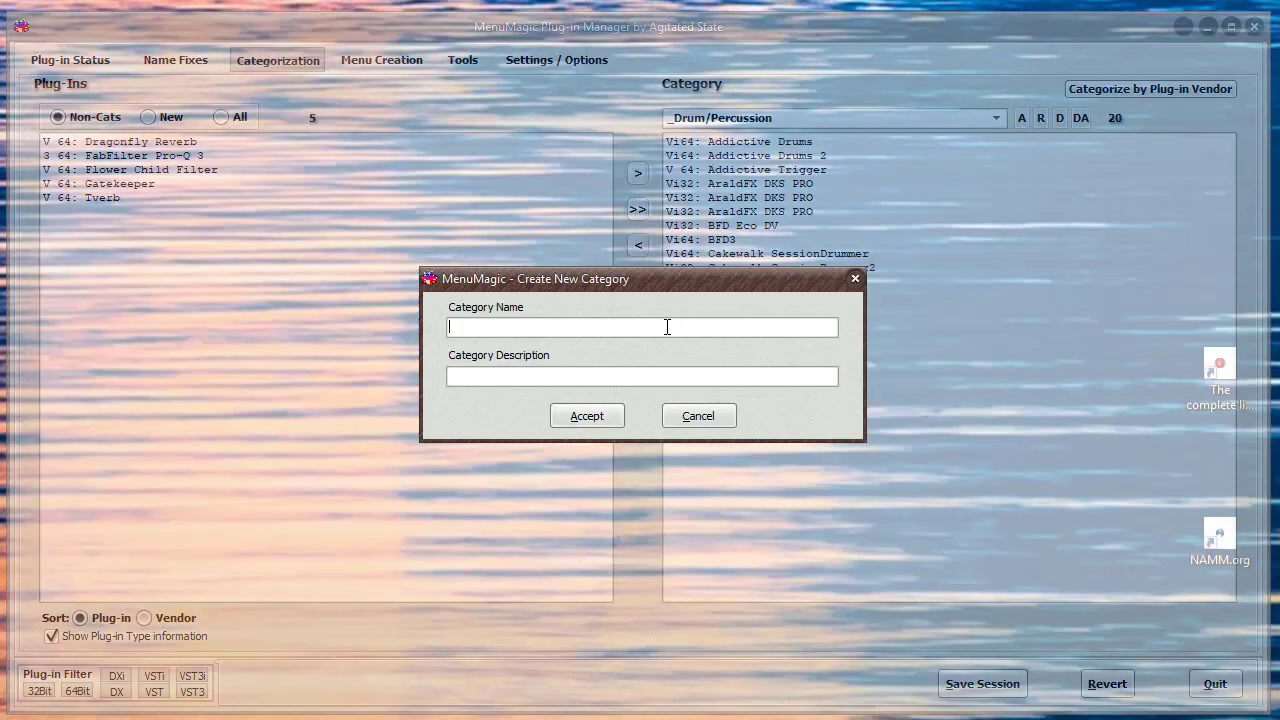
pyautogui.write('ALL NICE PLUGINS')
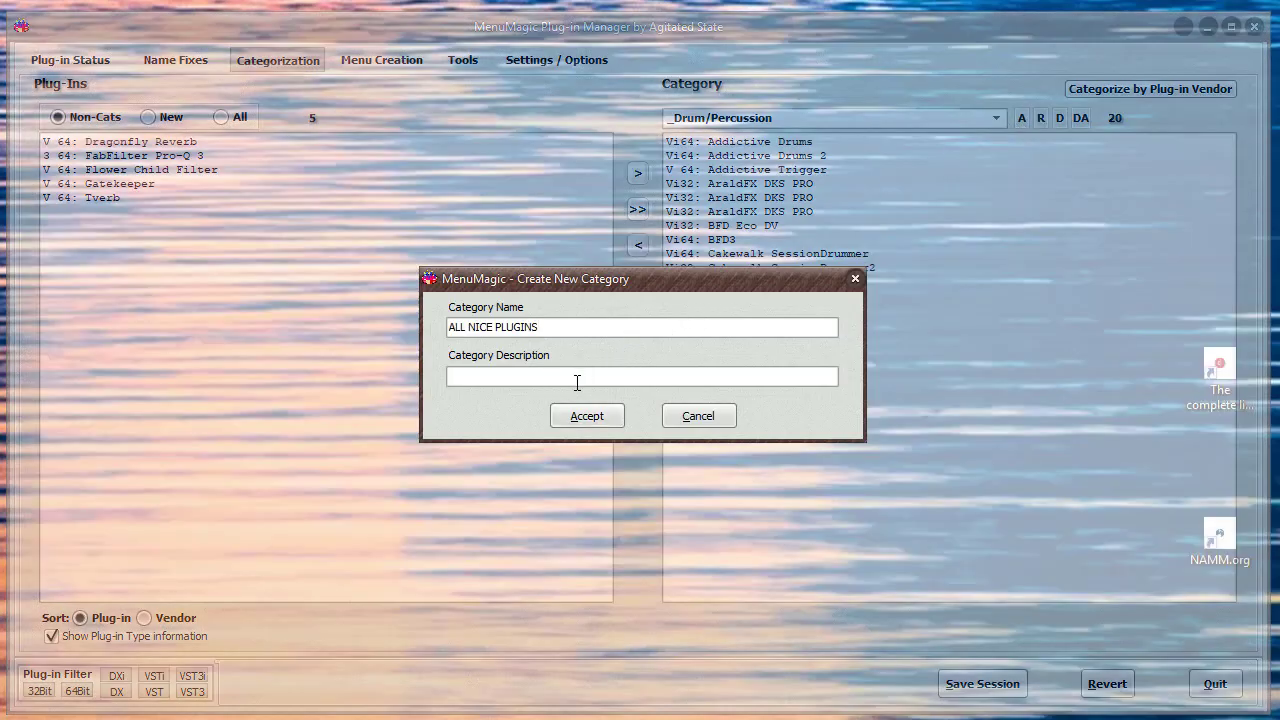
pyautogui.write('Nice stuf')
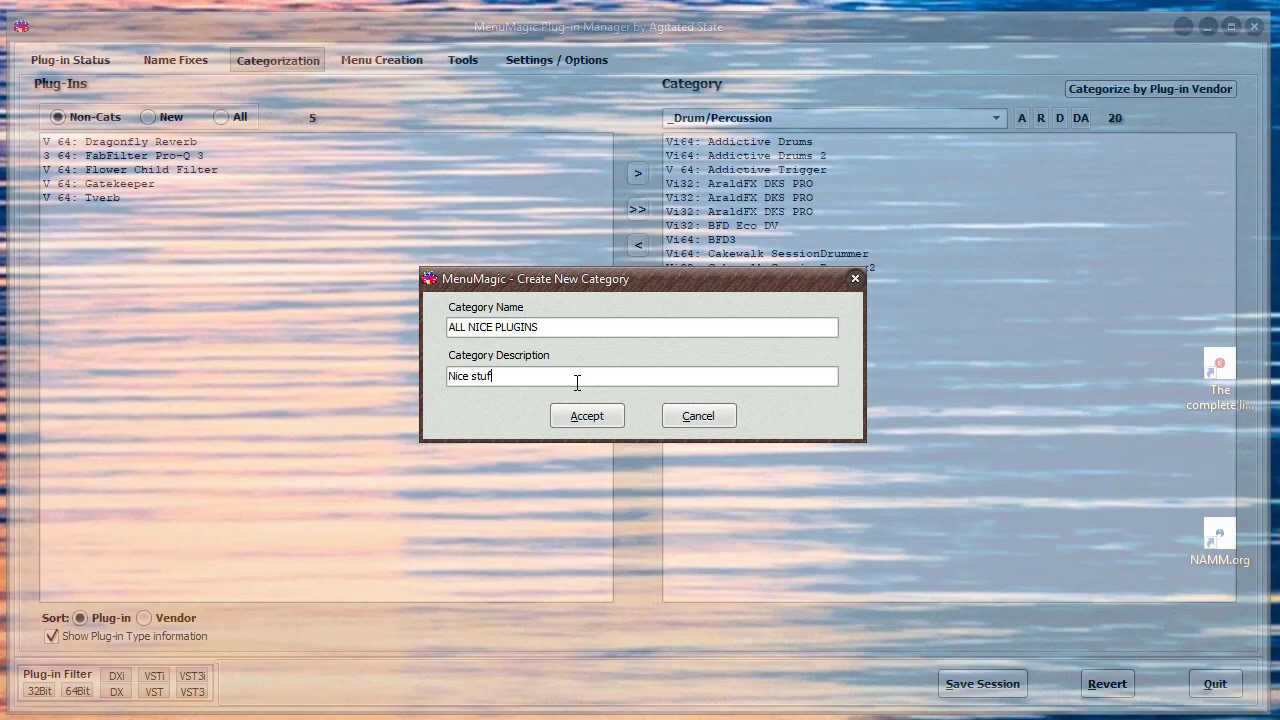
pyautogui.click(586, 414)
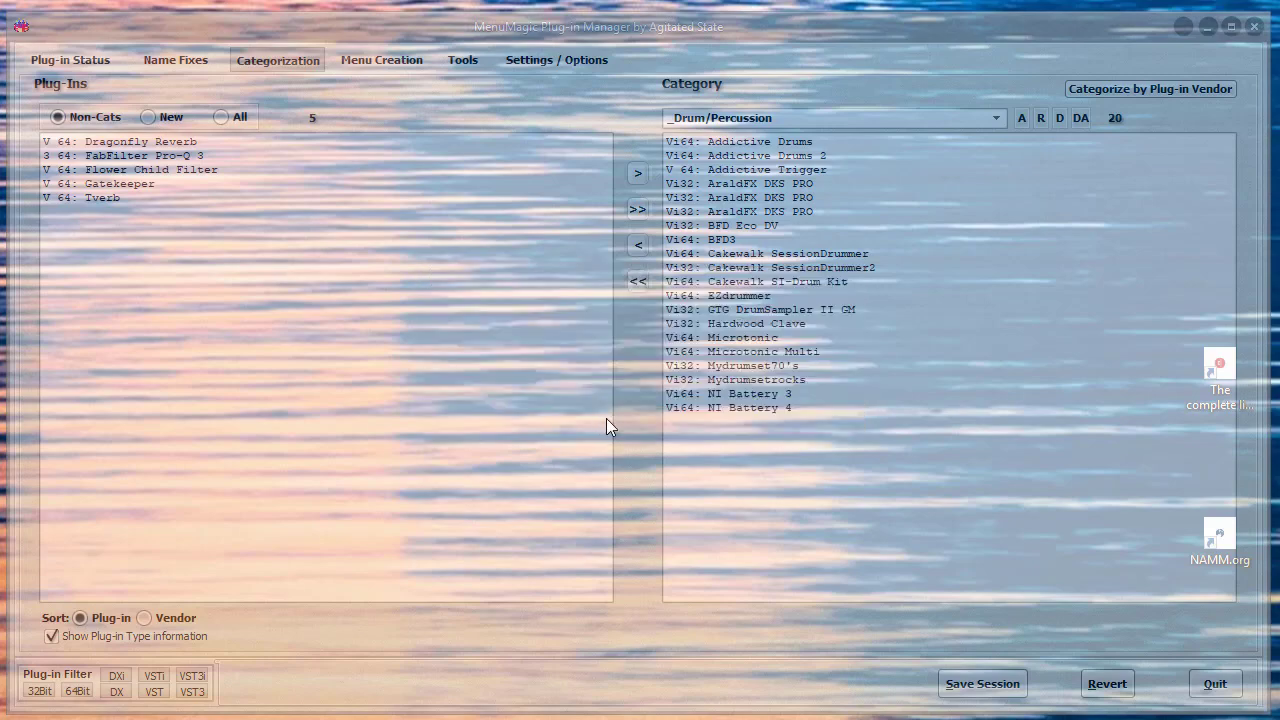
pyautogui.click(830, 116)
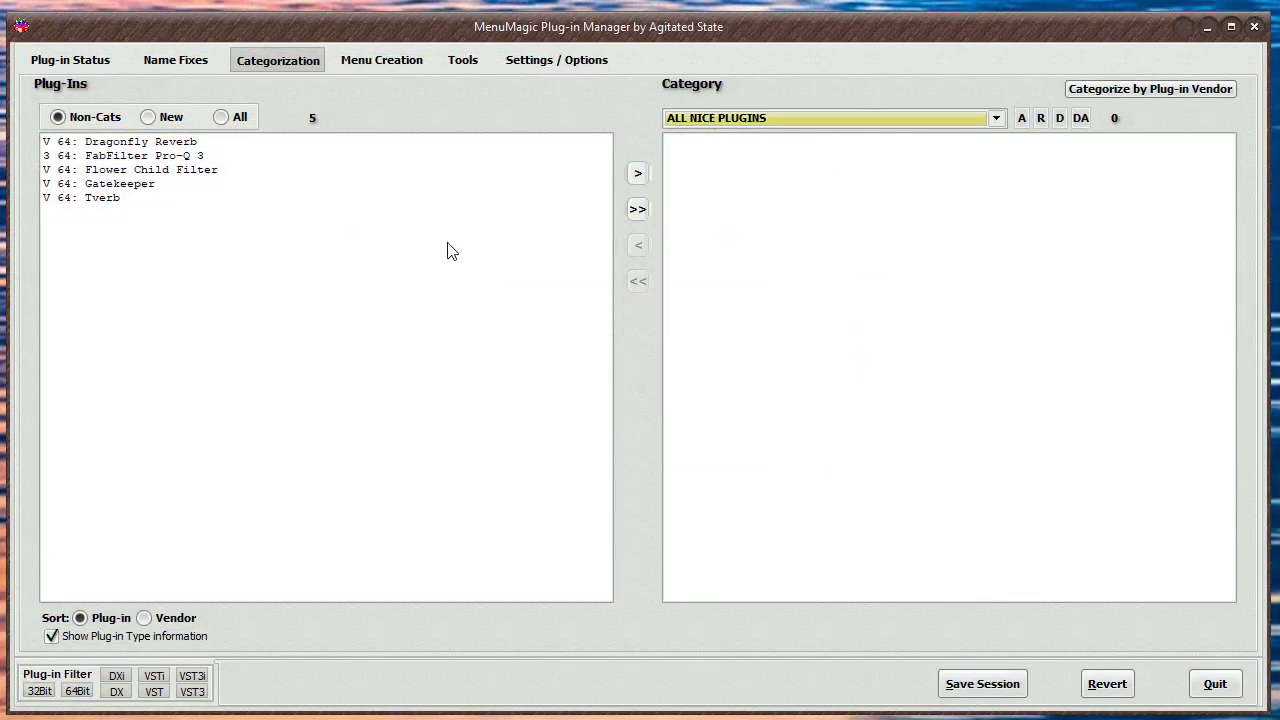
pyautogui.click(636, 208)
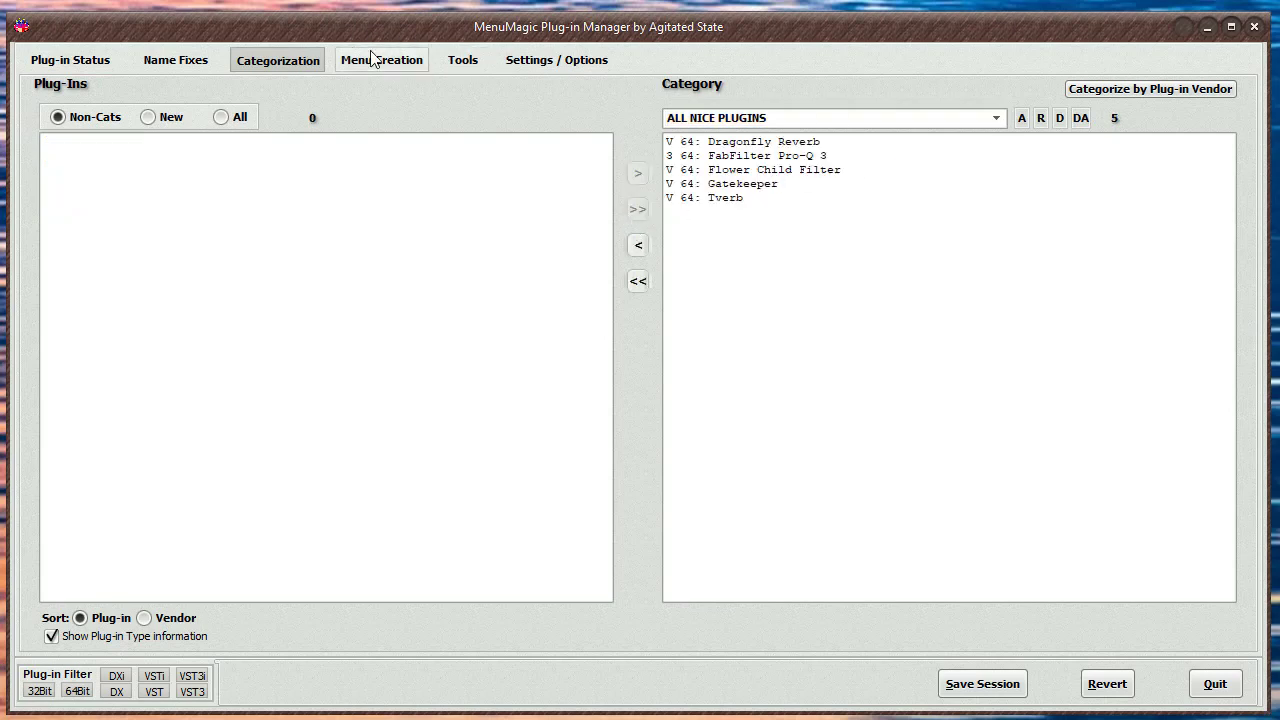
pyautogui.click(382, 60)
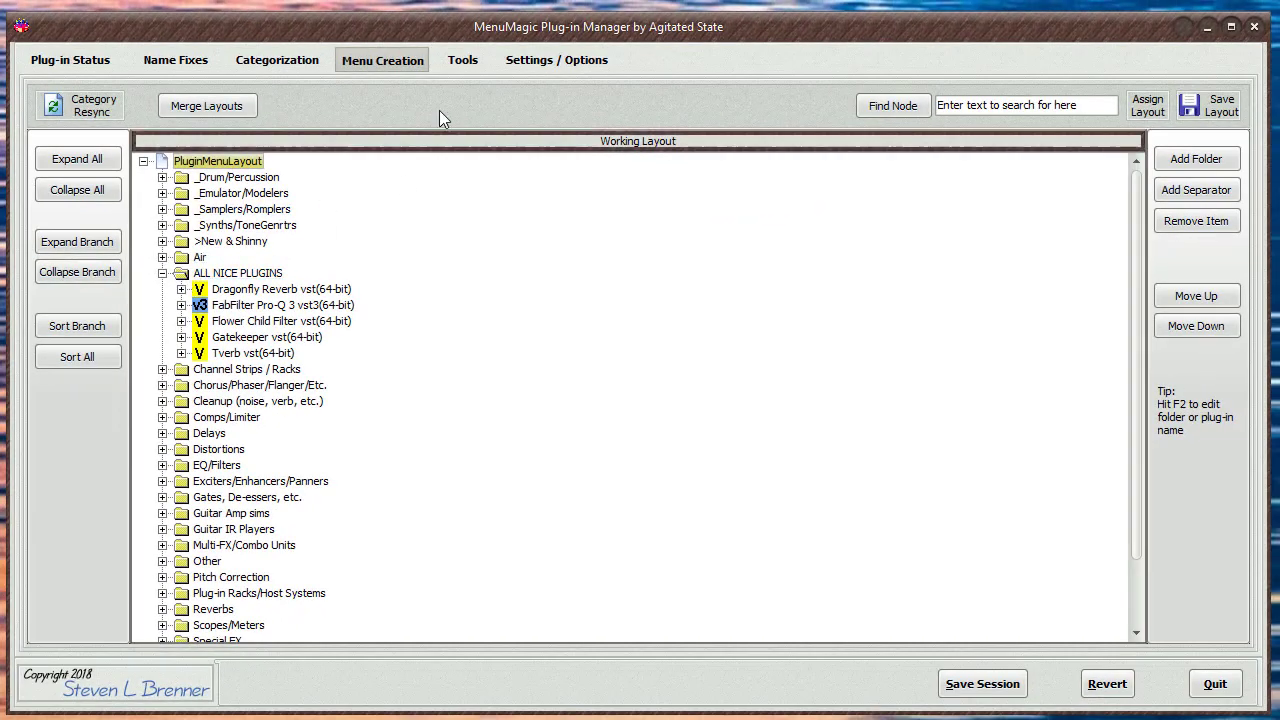
pyautogui.click(276, 60)
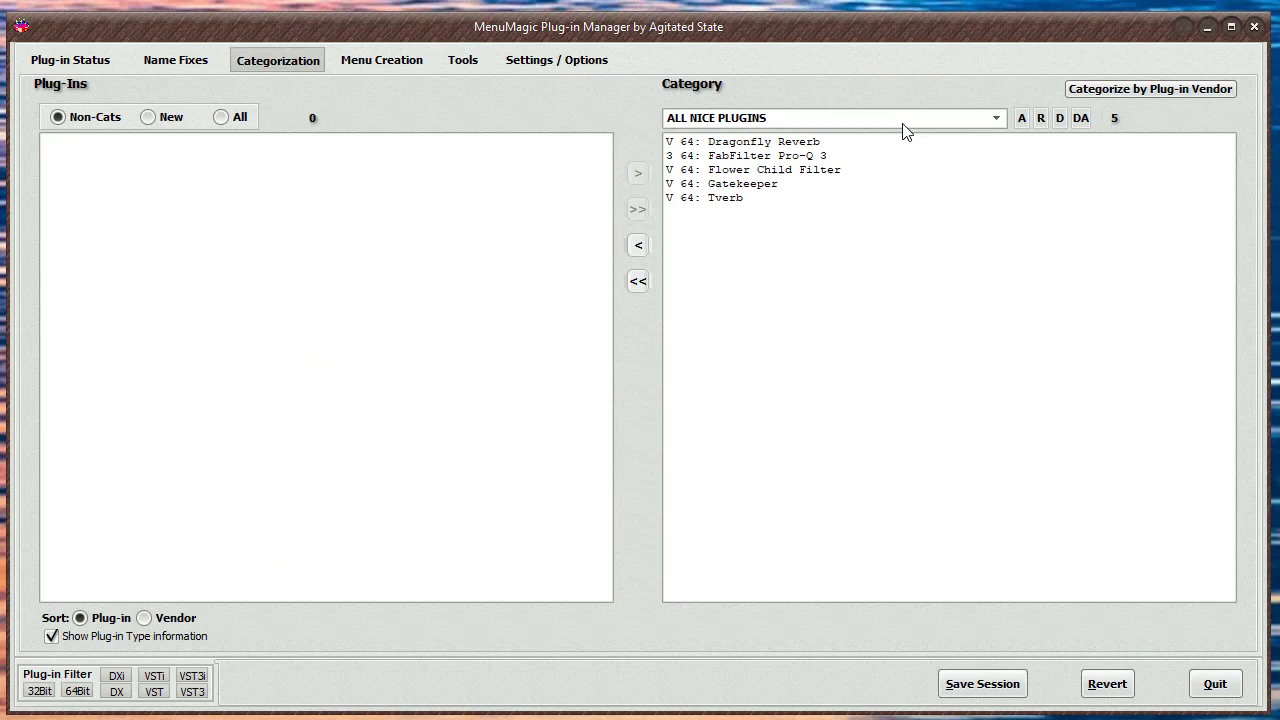
pyautogui.click(1060, 118)
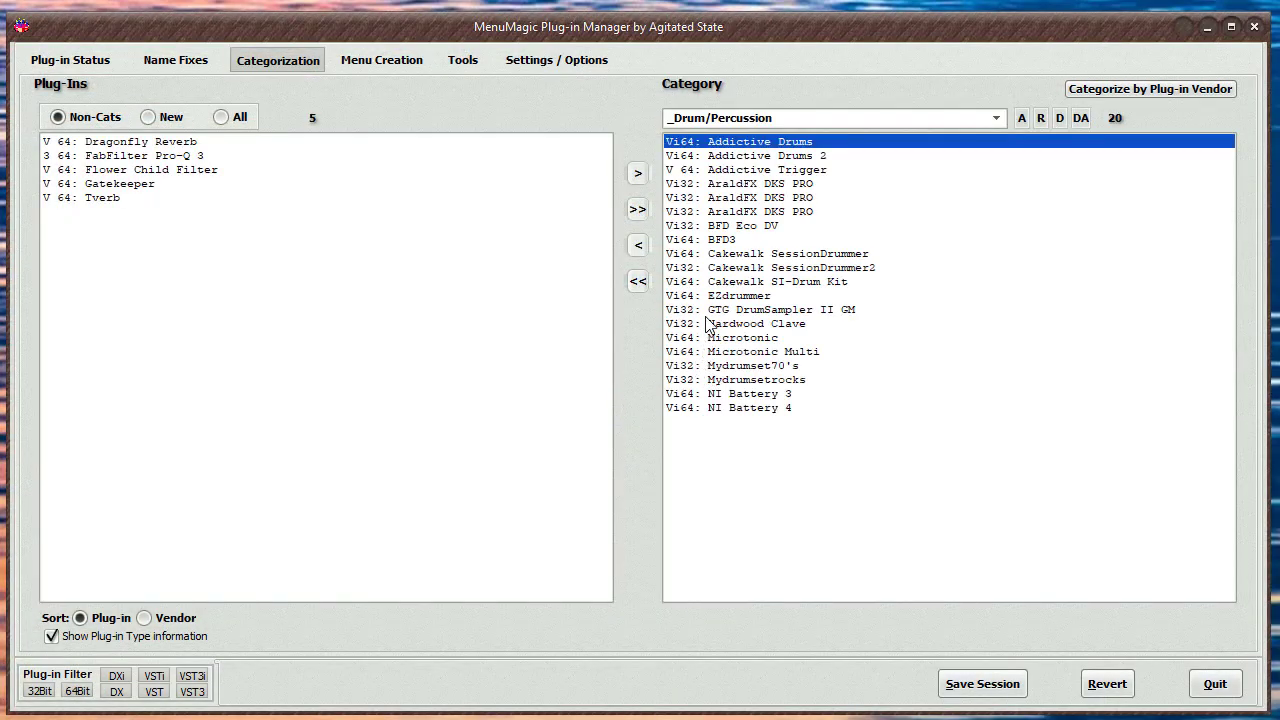
pyautogui.click(994, 118)
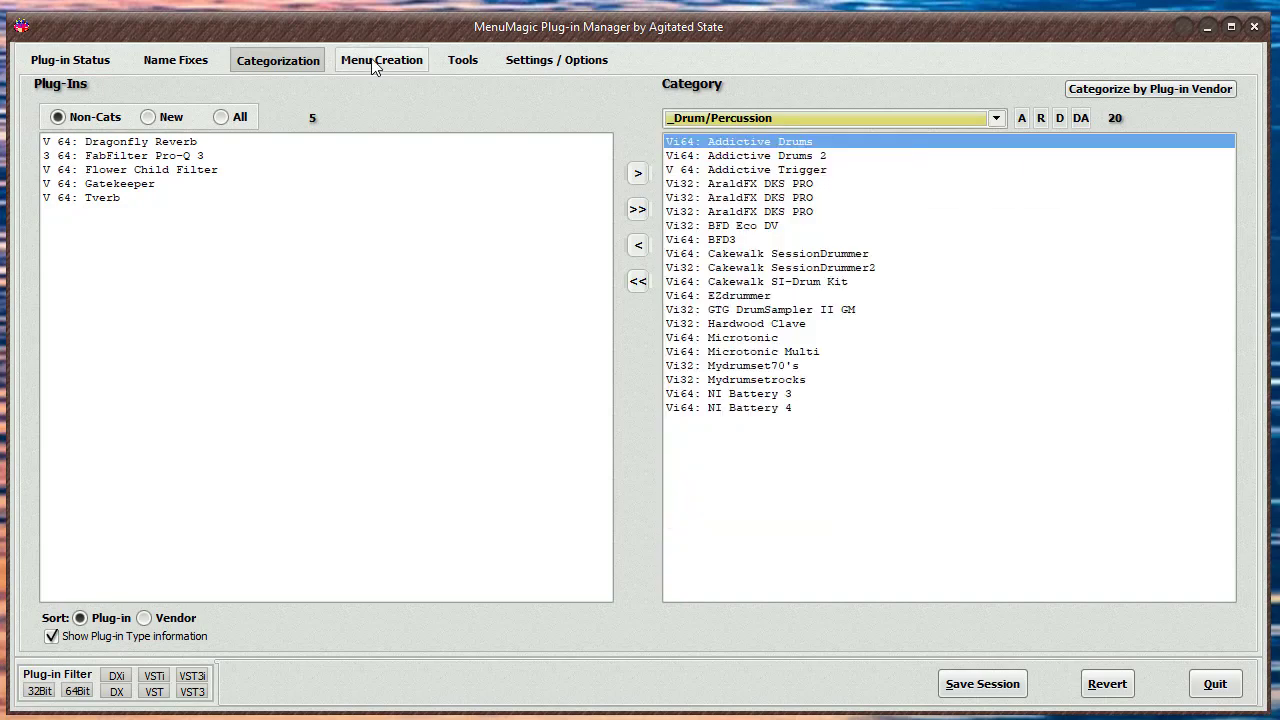
pyautogui.click(380, 60)
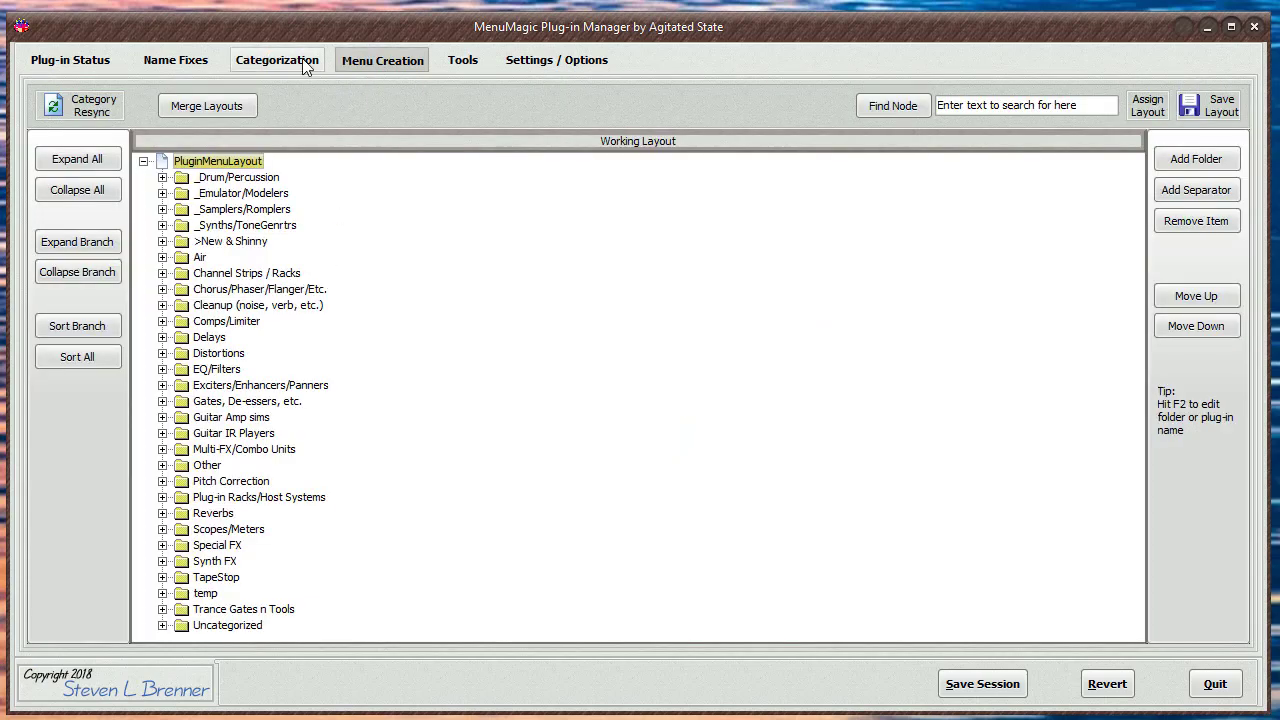
pyautogui.click(276, 60)
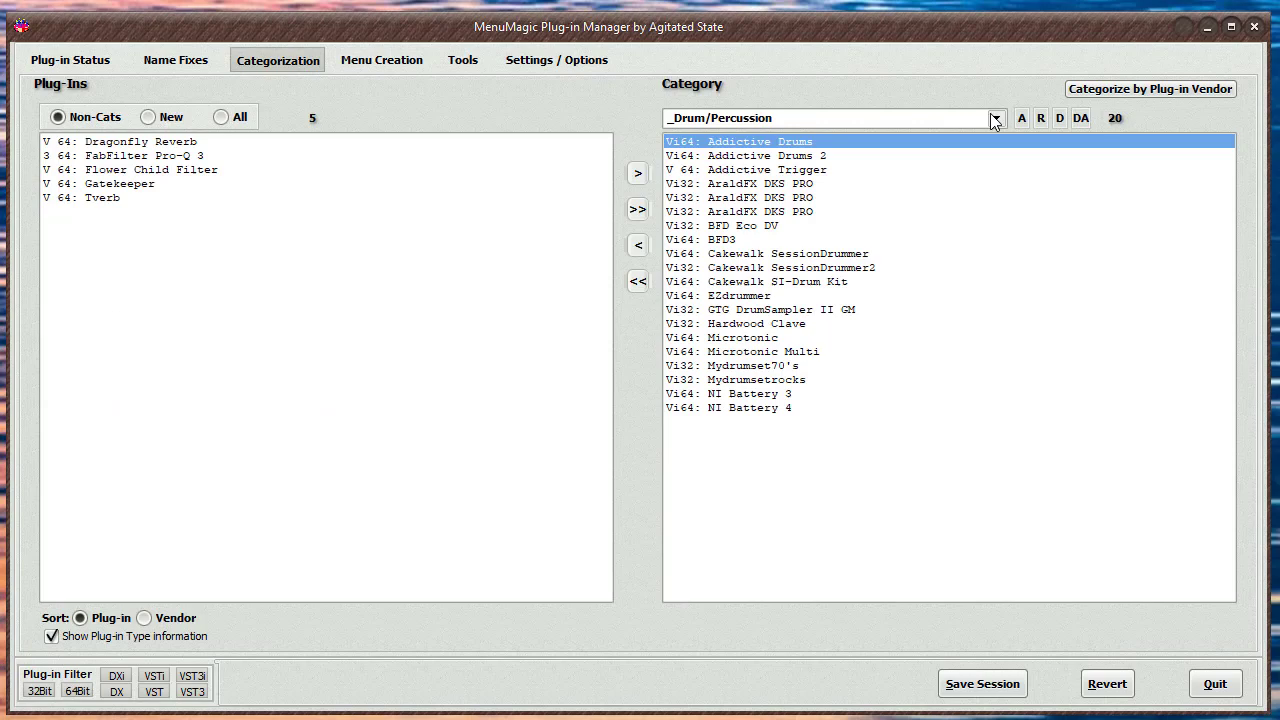
pyautogui.click(996, 118)
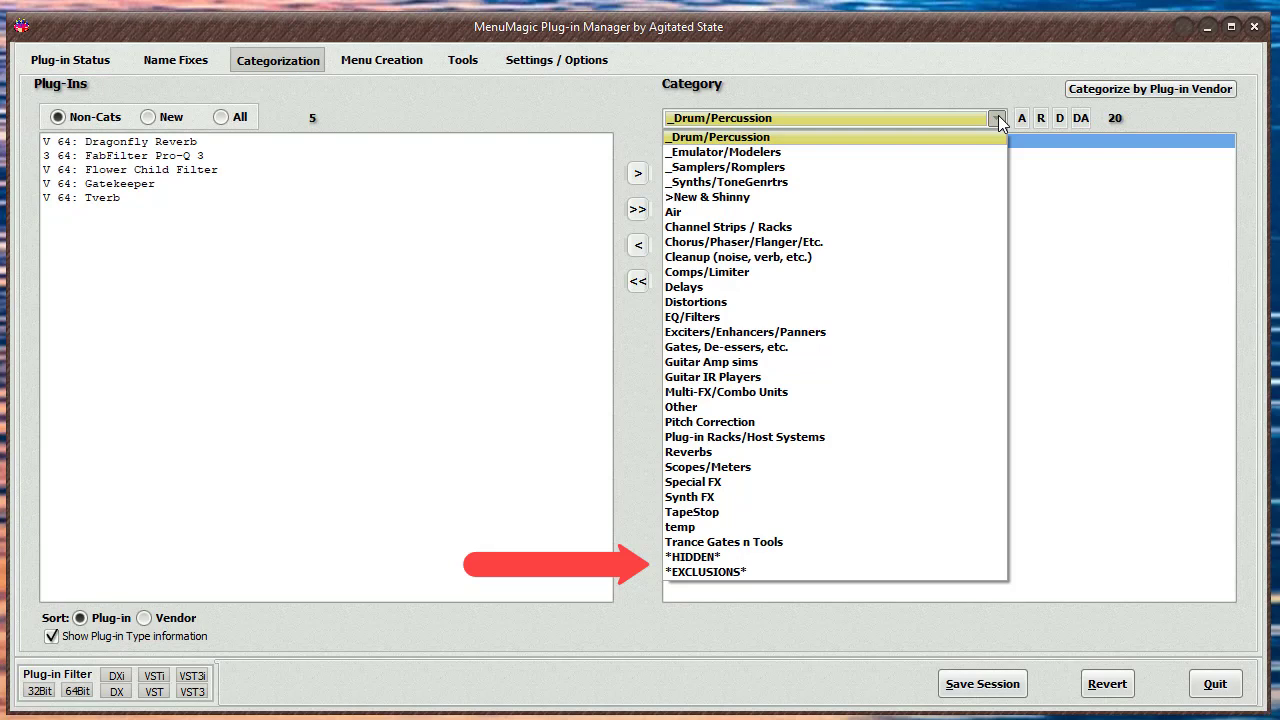
pyautogui.moveTo(968, 84)
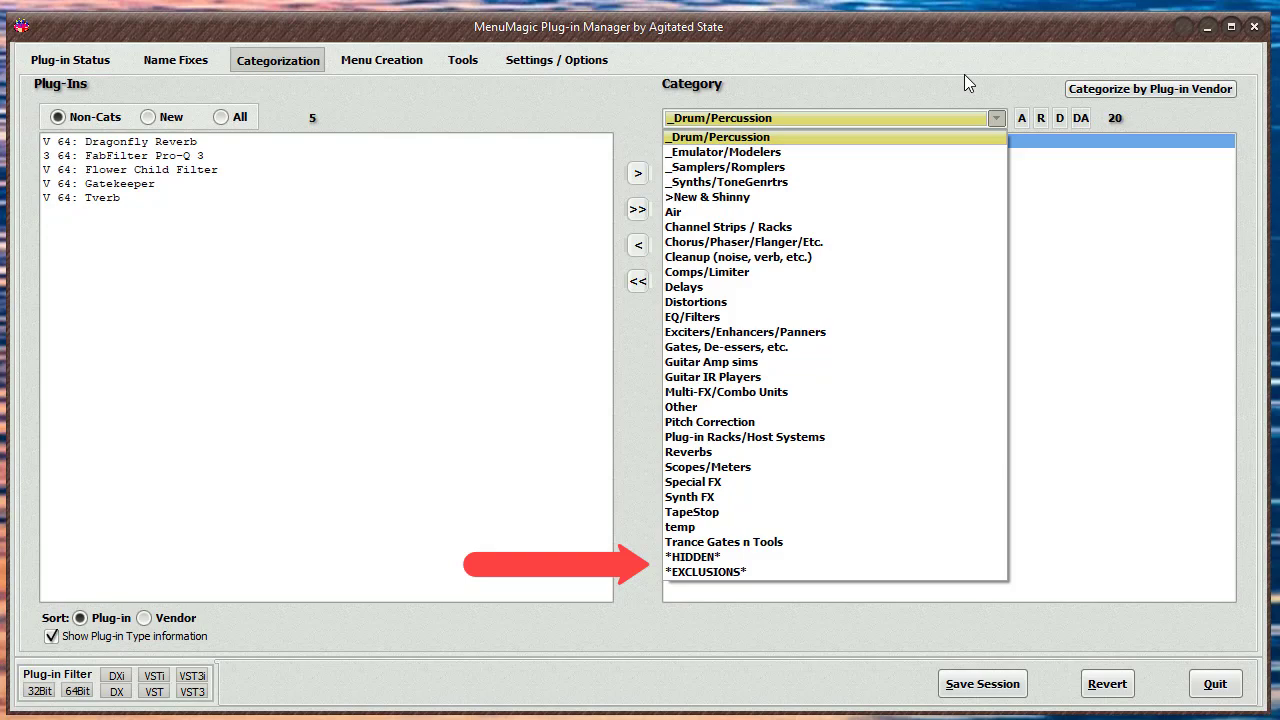
pyautogui.click(716, 136)
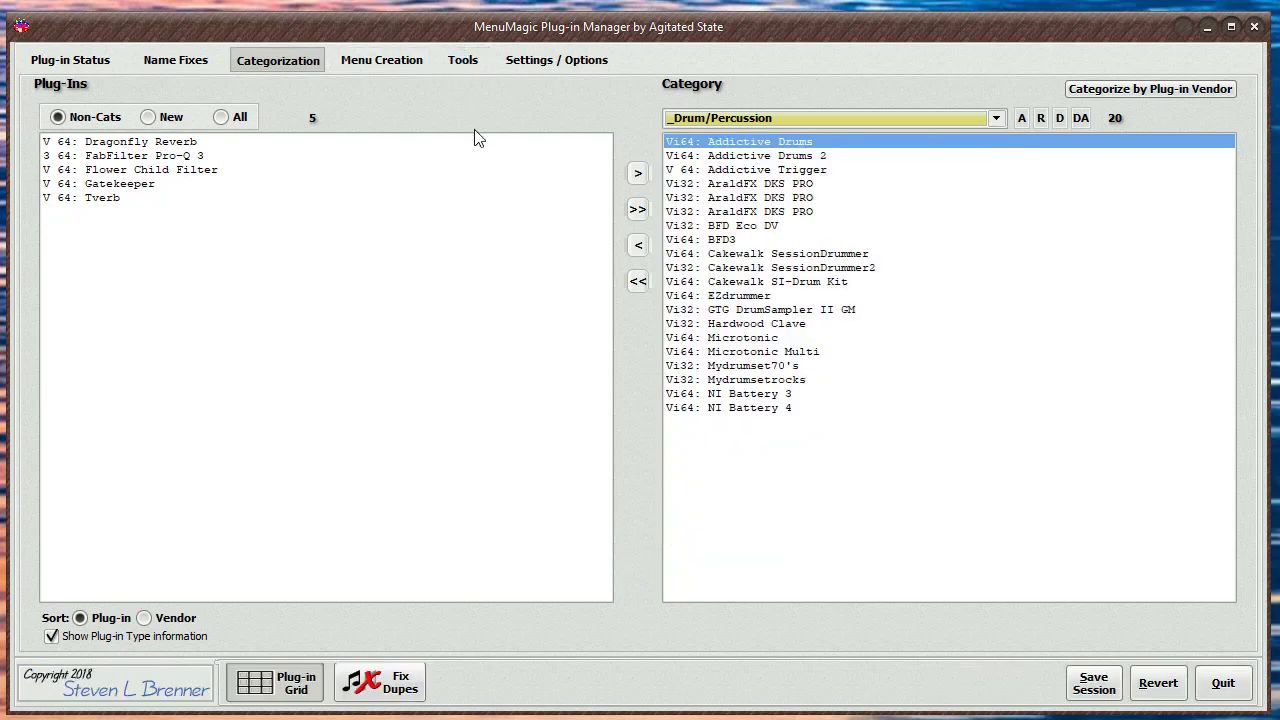
# - Bring up the Plug-in Dupe Fixer from the Tools plug-in grid, listing possible and confirmed dupes
pyautogui.click(464, 60)
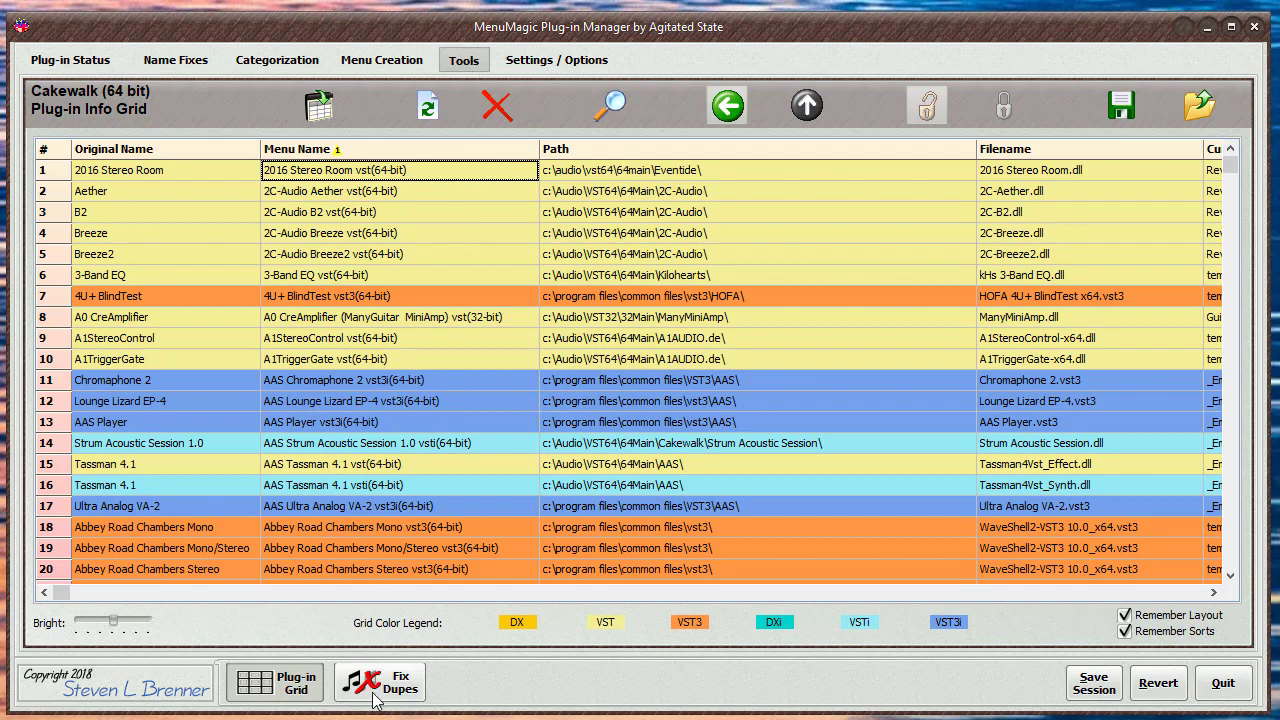
pyautogui.click(380, 682)
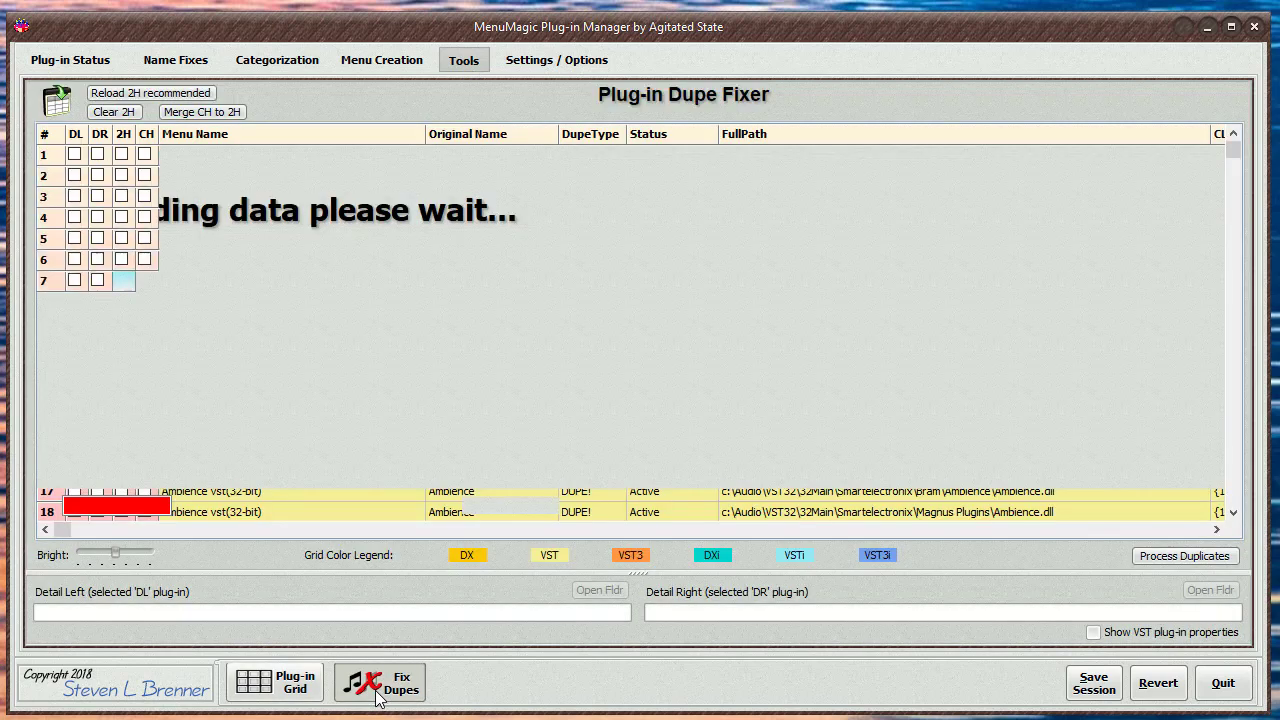
pyautogui.click(380, 682)
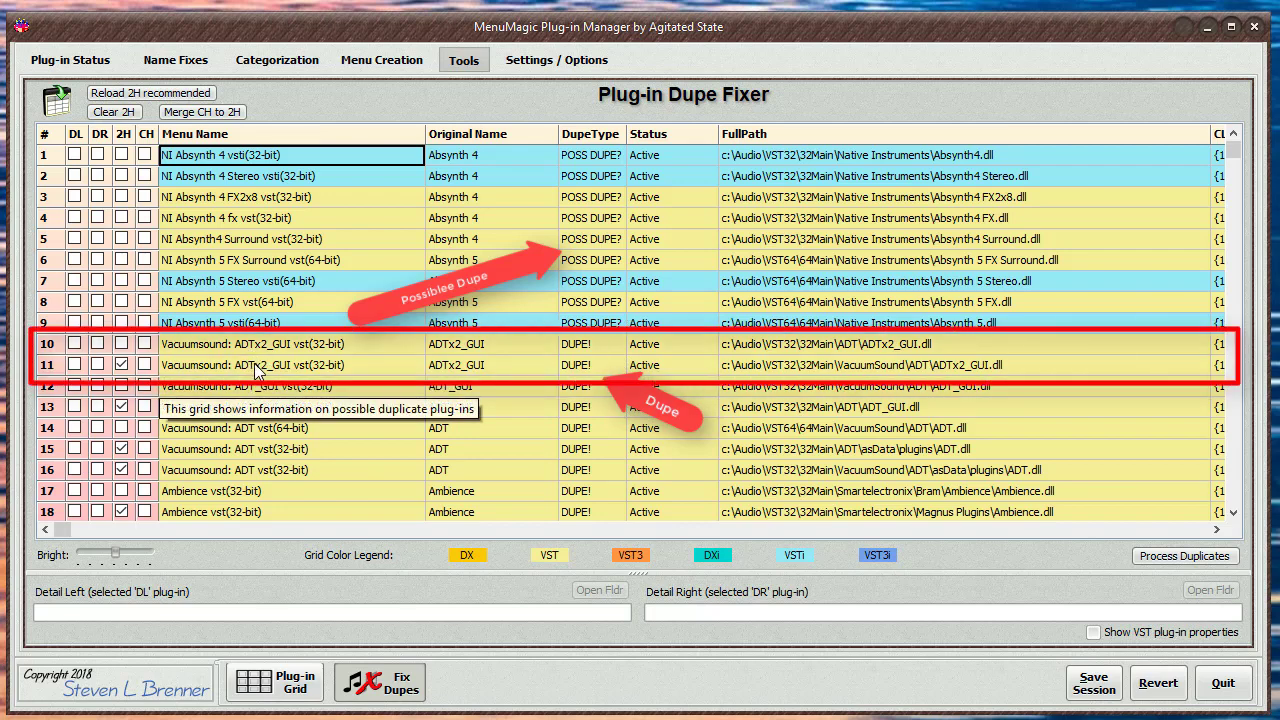
pyautogui.moveTo(838, 572)
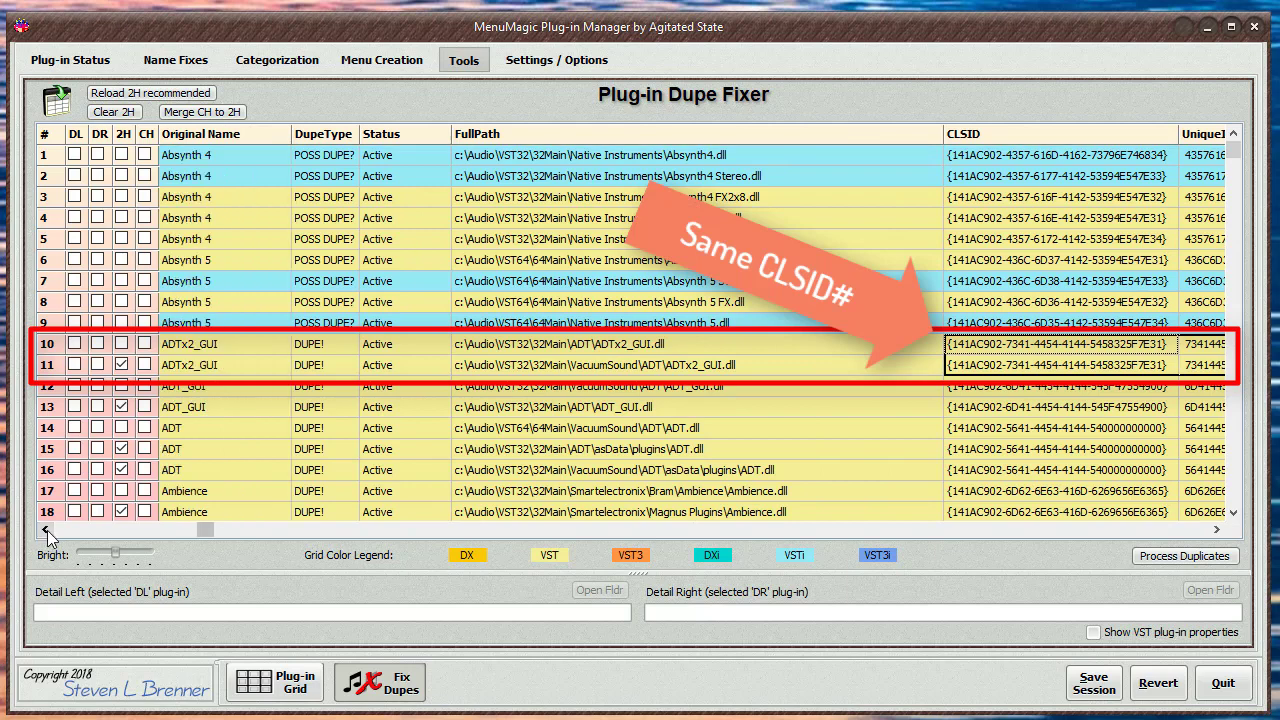
pyautogui.moveTo(76, 508)
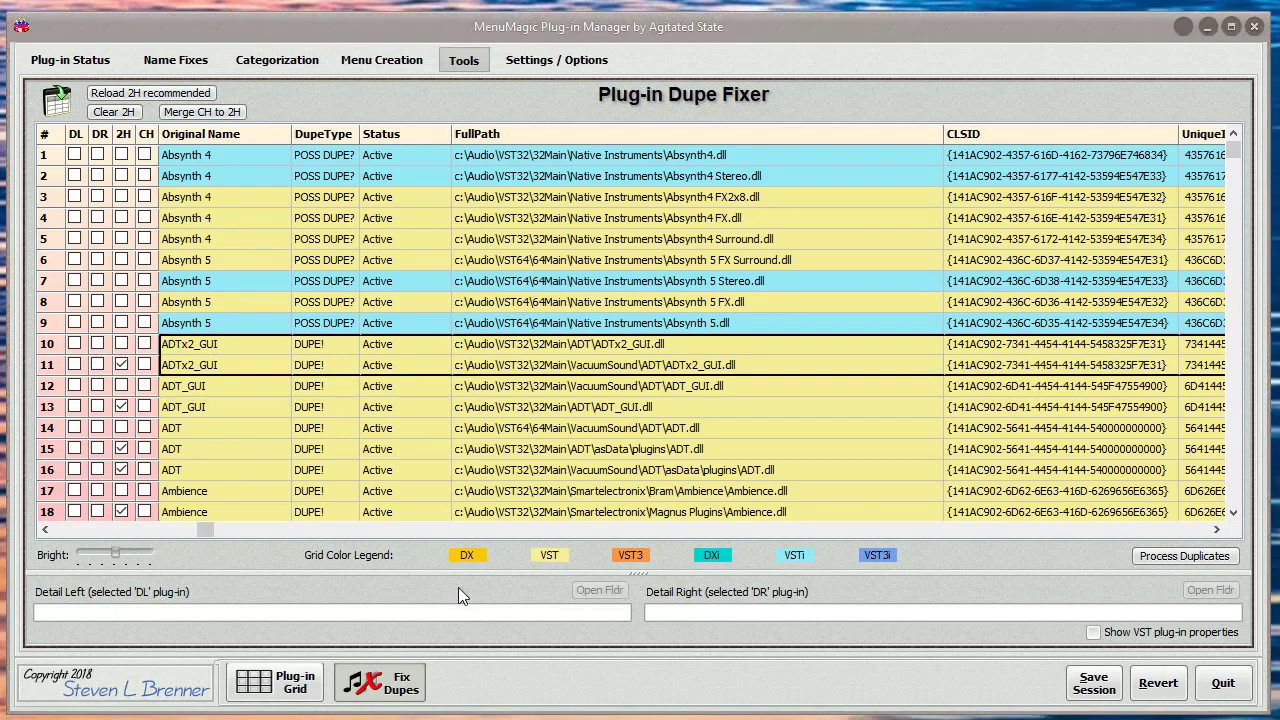
pyautogui.moveTo(636, 572)
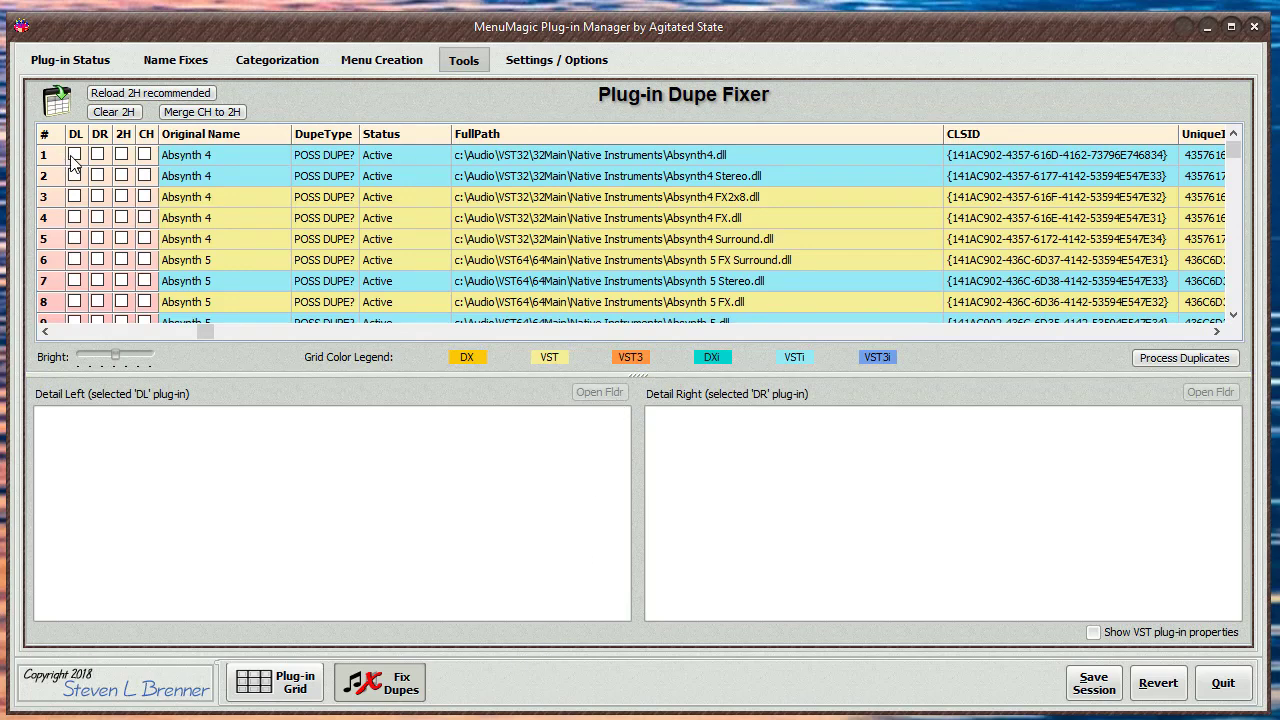
# - Focus the duplicate plug-in list and search for 'r0' to reach the R0Verb entries
pyautogui.click(76, 156)
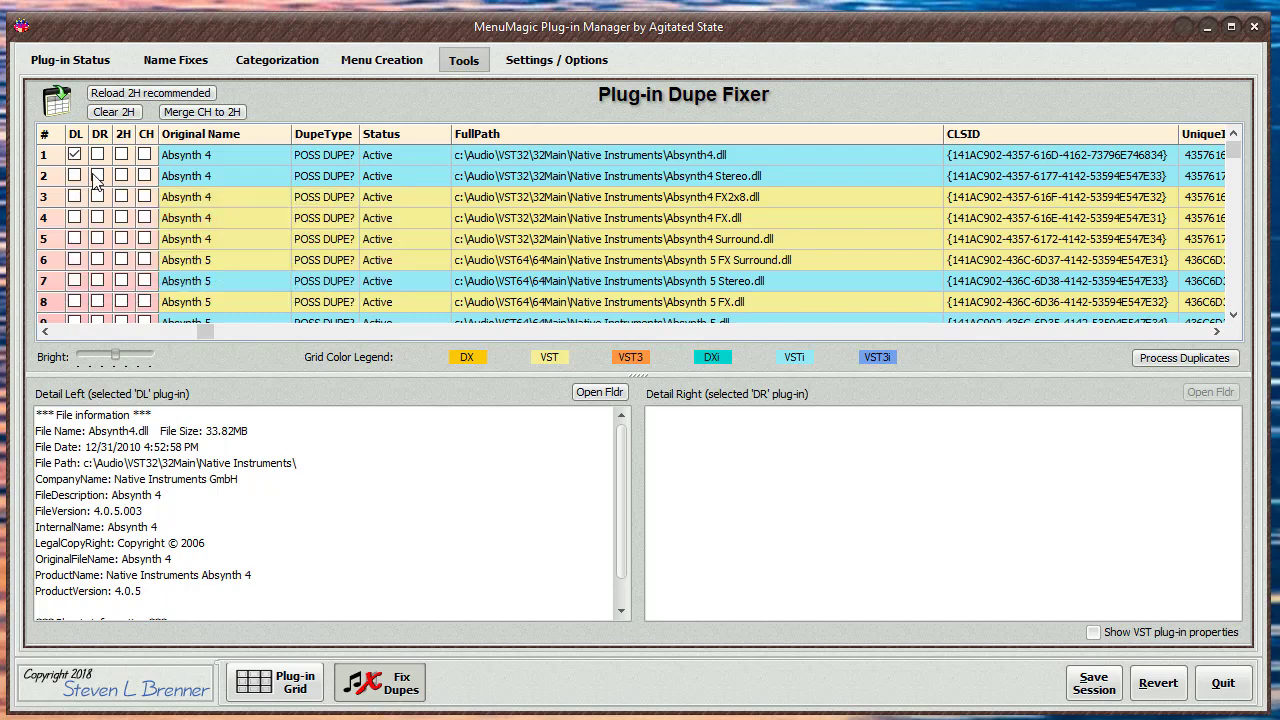
pyautogui.click(98, 176)
pyautogui.write('r0')
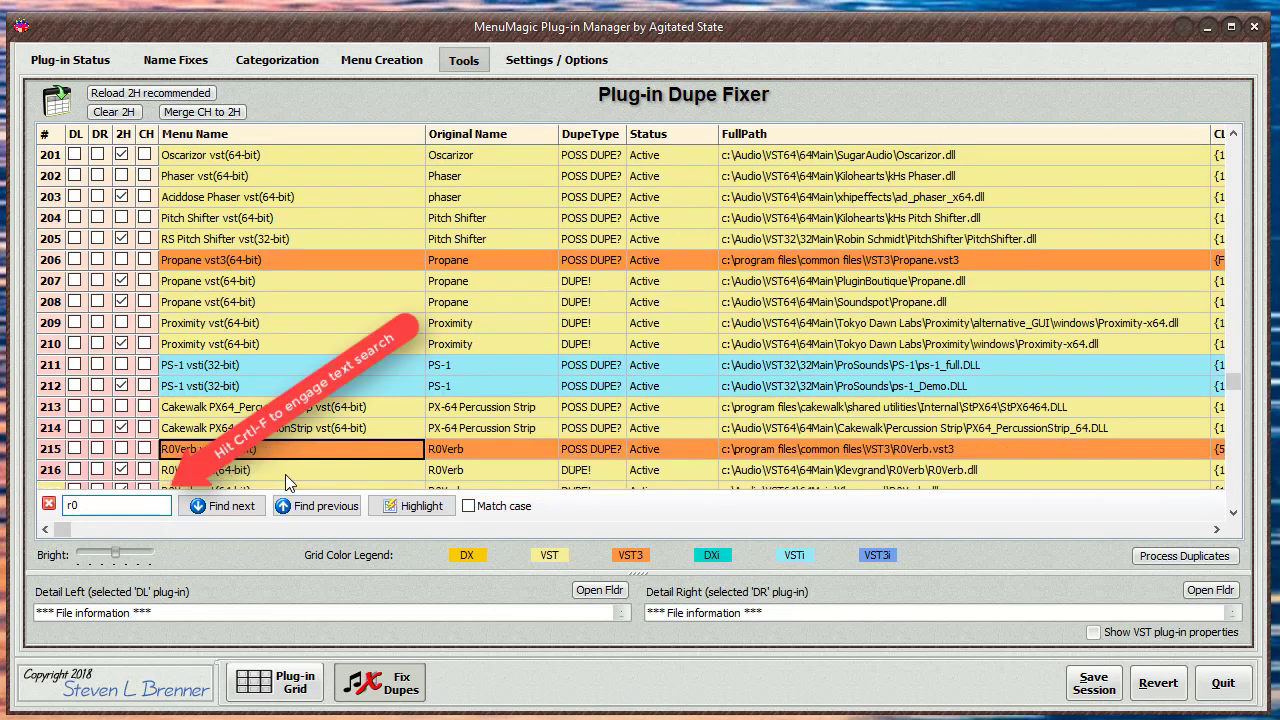
# - Tick 2H on the redundant R0Verb duplicate rows and close the text search
pyautogui.scroll(-3)
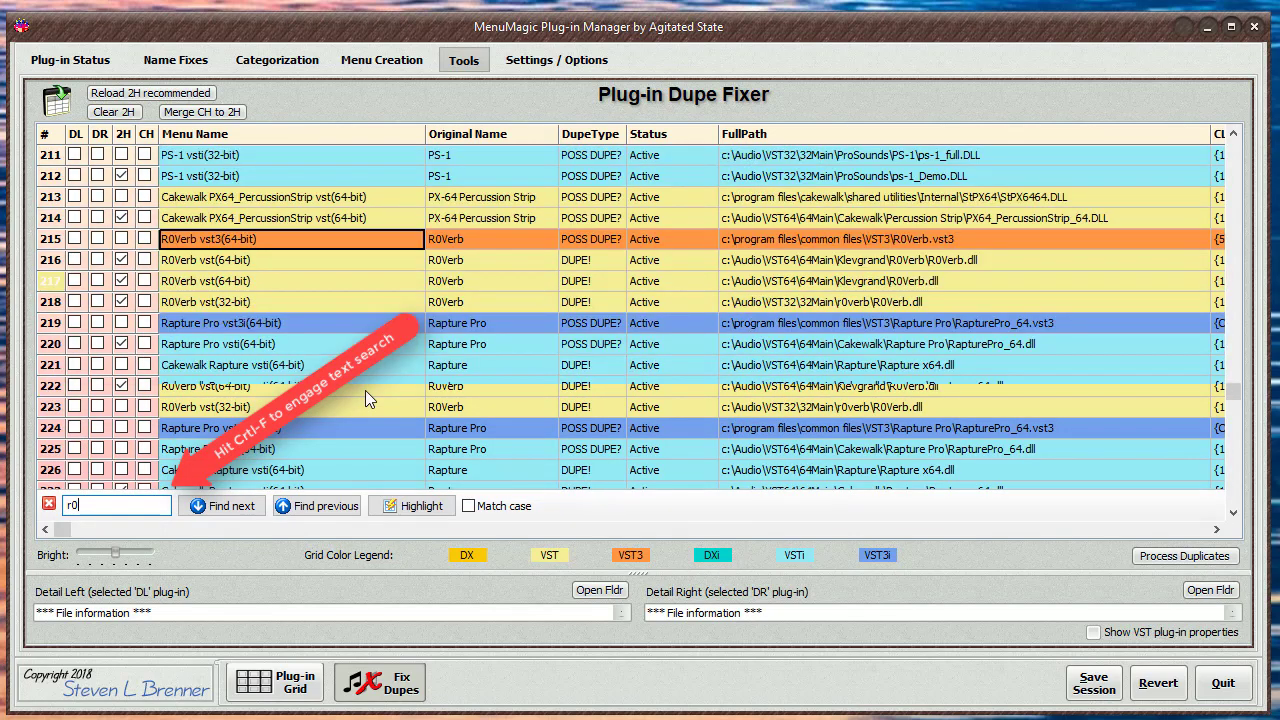
pyautogui.scroll(-3)
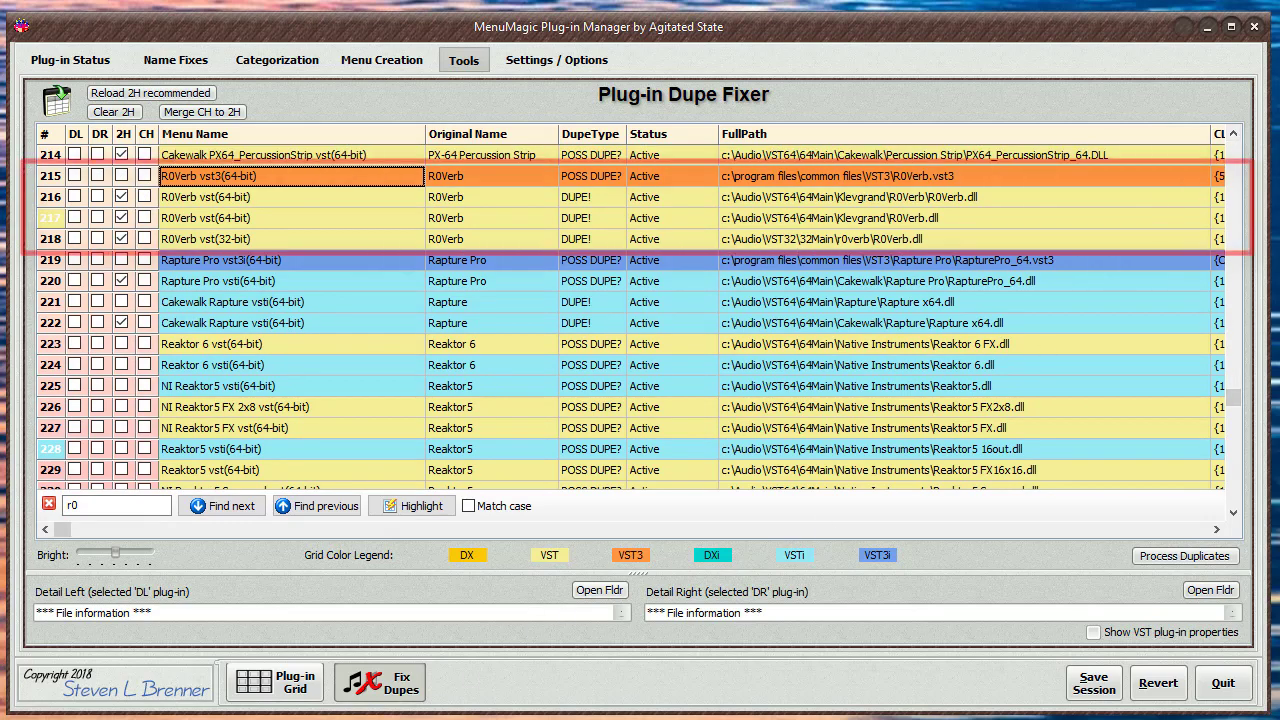
pyautogui.click(116, 504)
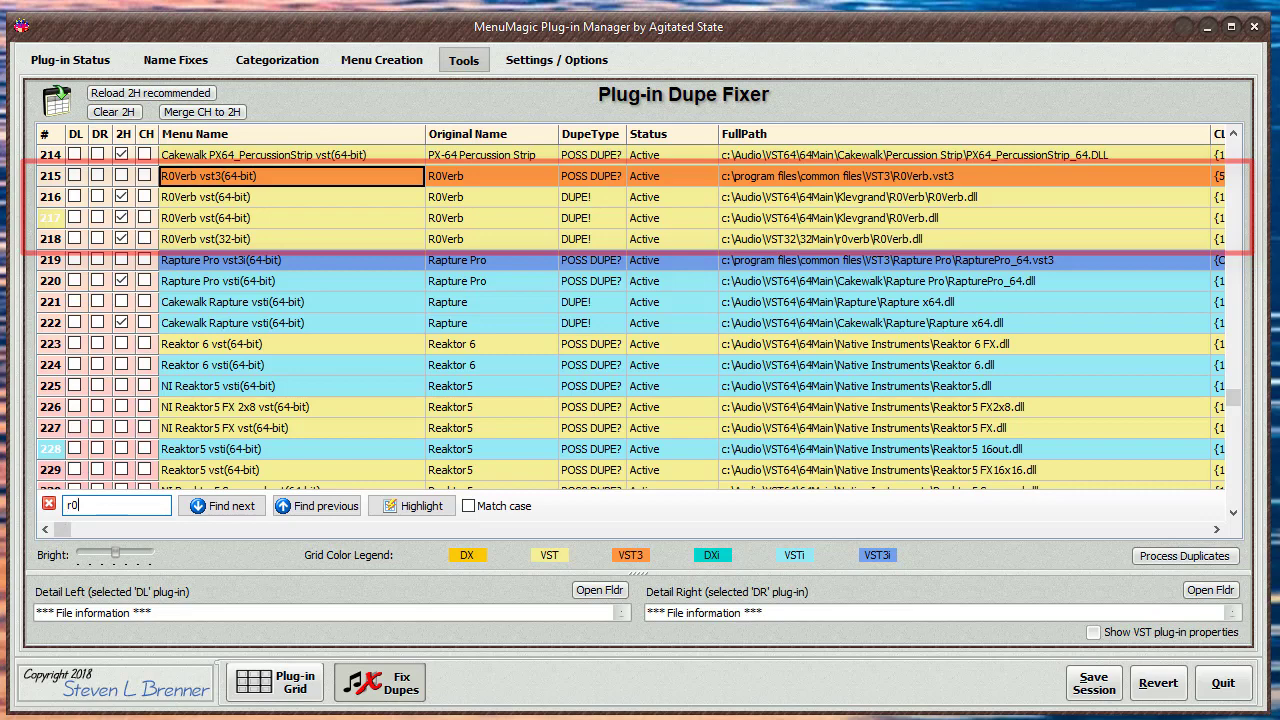
pyautogui.moveTo(144, 176)
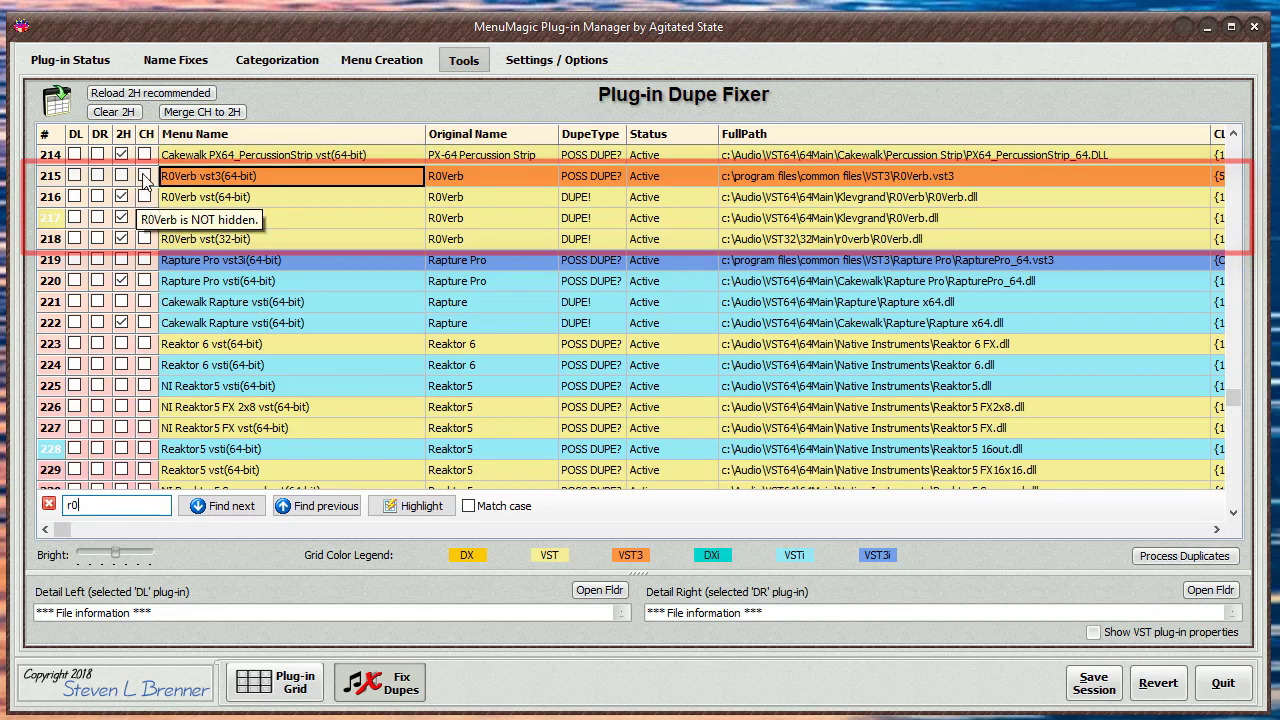
pyautogui.moveTo(224, 202)
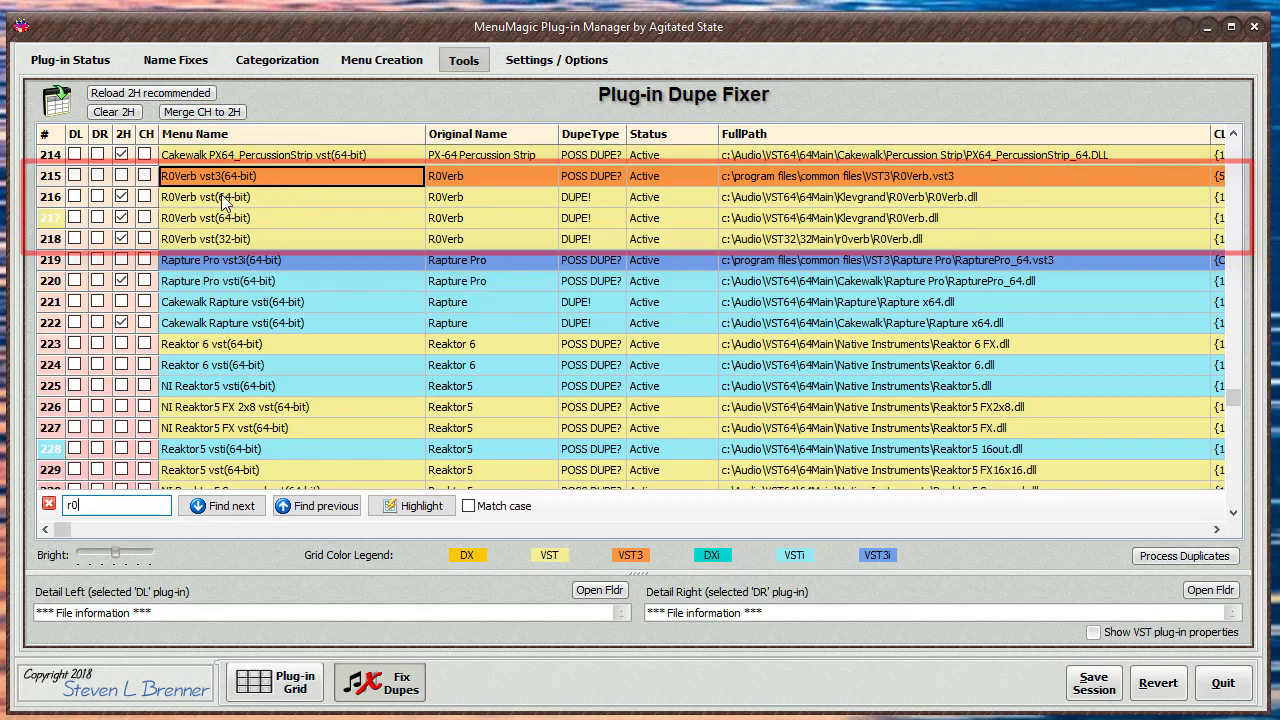
pyautogui.click(120, 218)
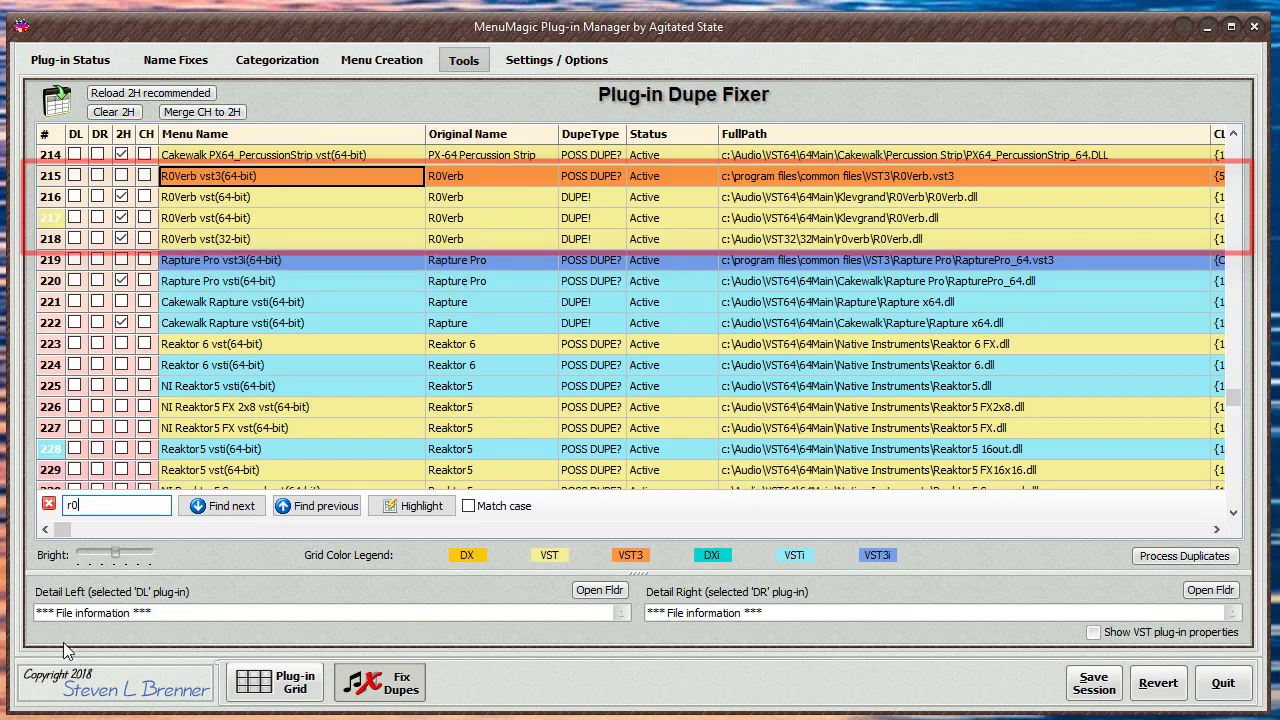
pyautogui.click(48, 504)
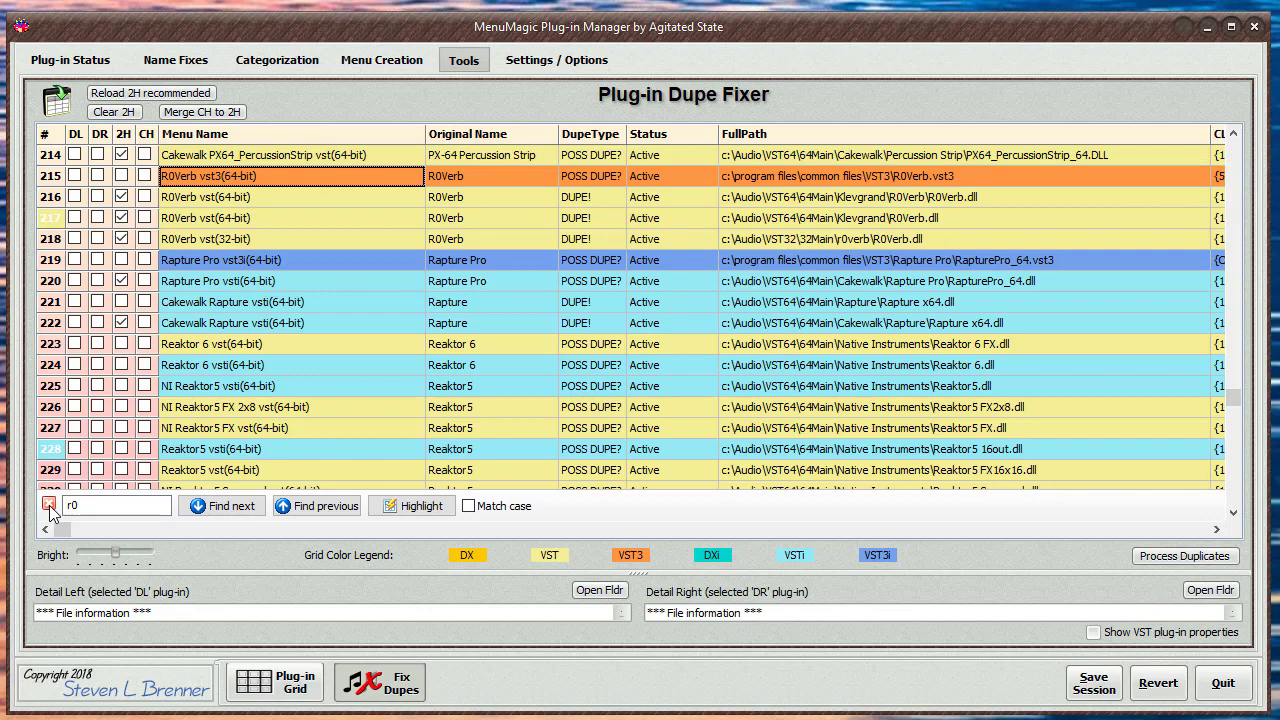
pyautogui.moveTo(48, 504)
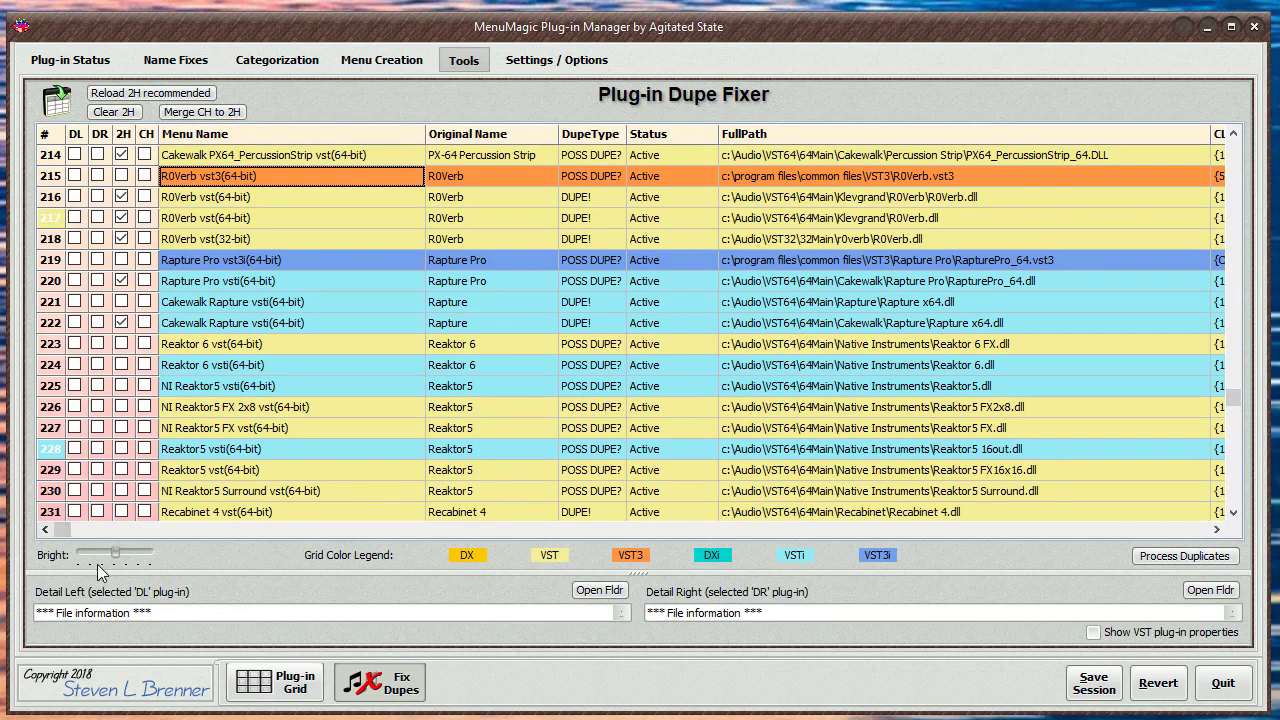
pyautogui.moveTo(918, 236)
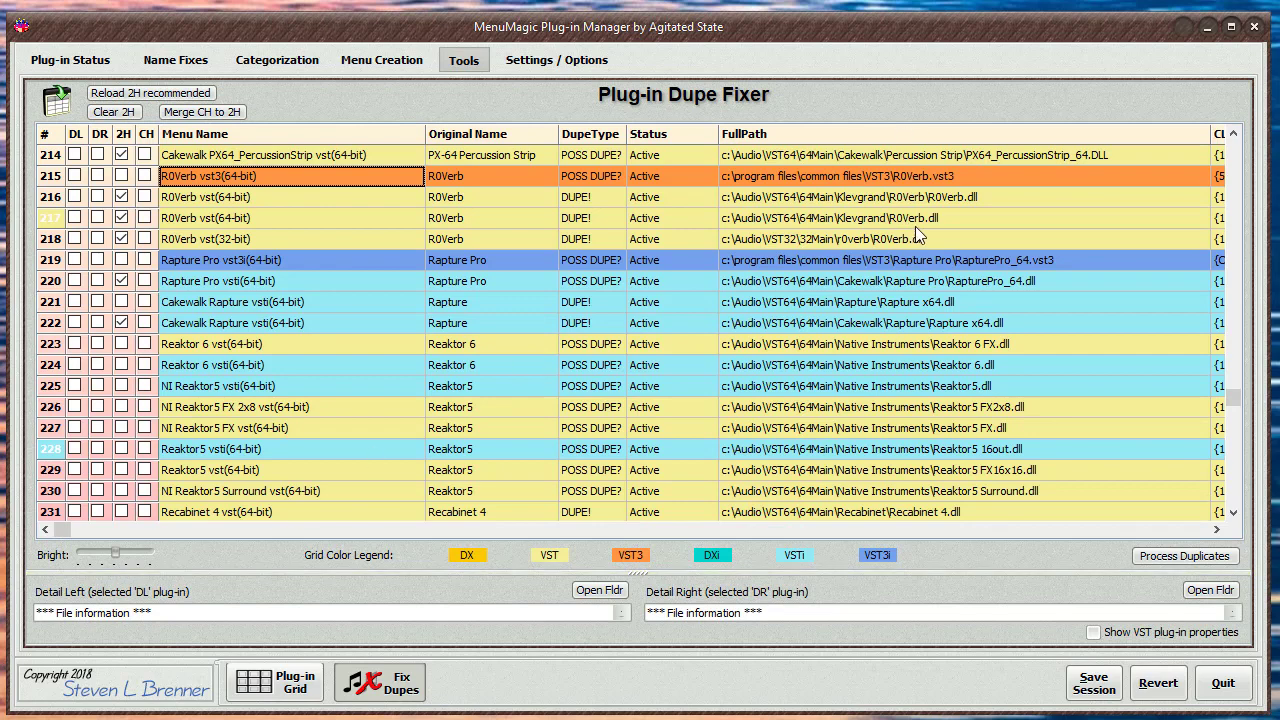
pyautogui.moveTo(978, 244)
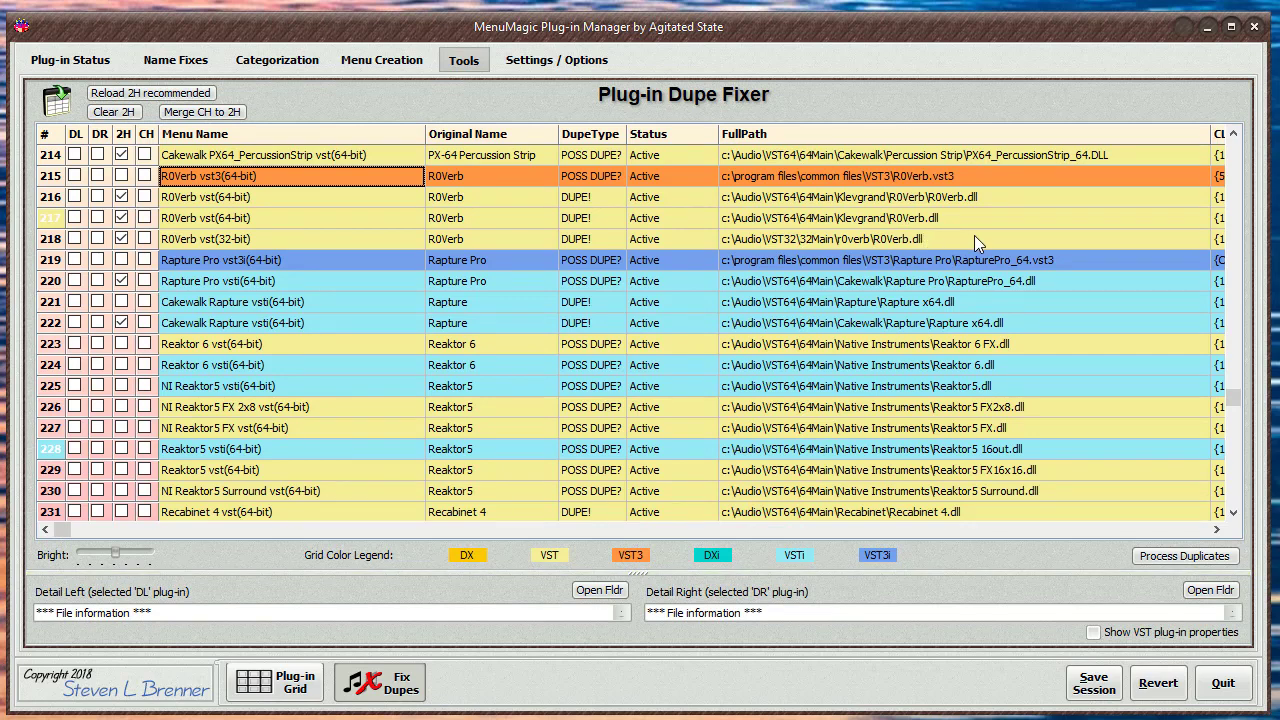
pyautogui.moveTo(812, 278)
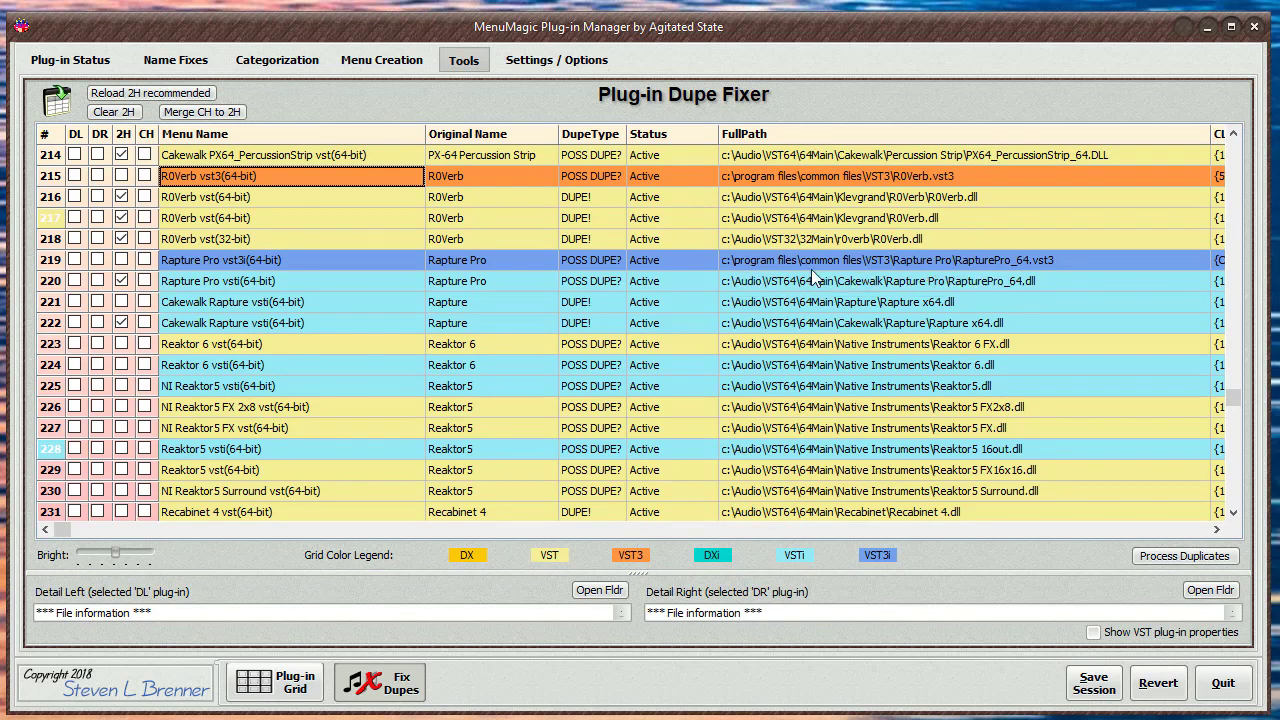
pyautogui.moveTo(728, 316)
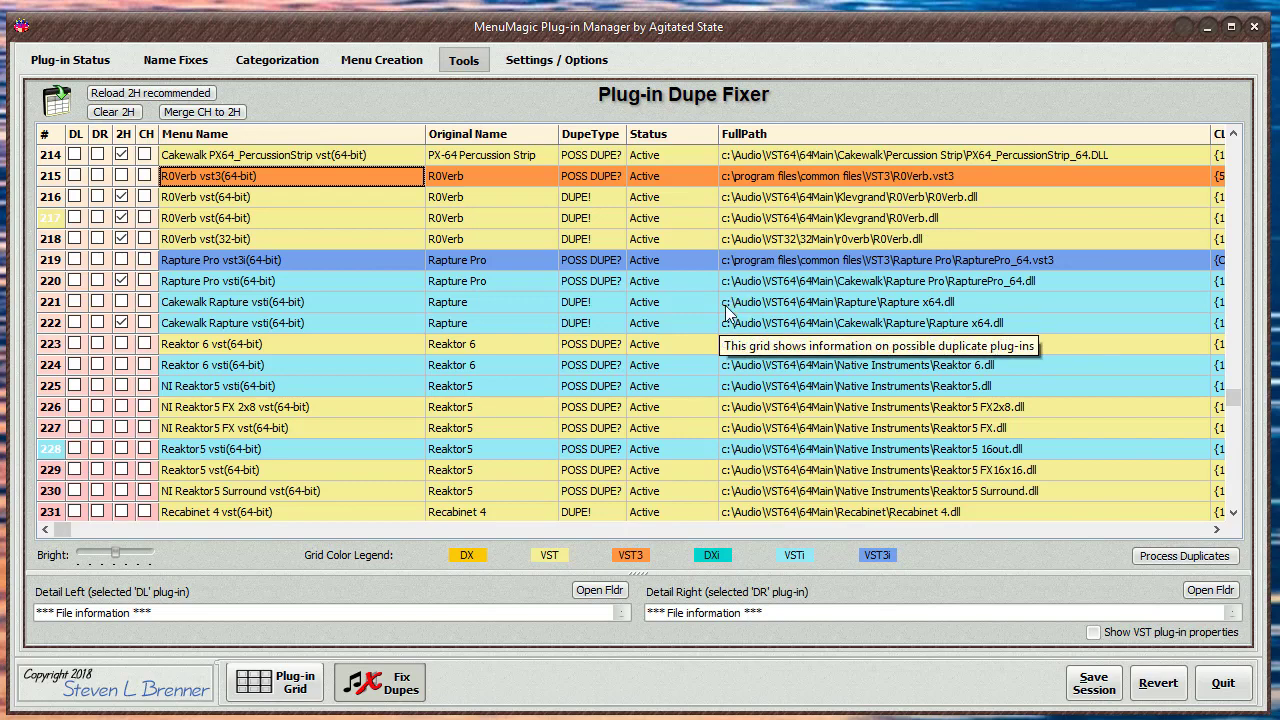
pyautogui.moveTo(330, 360)
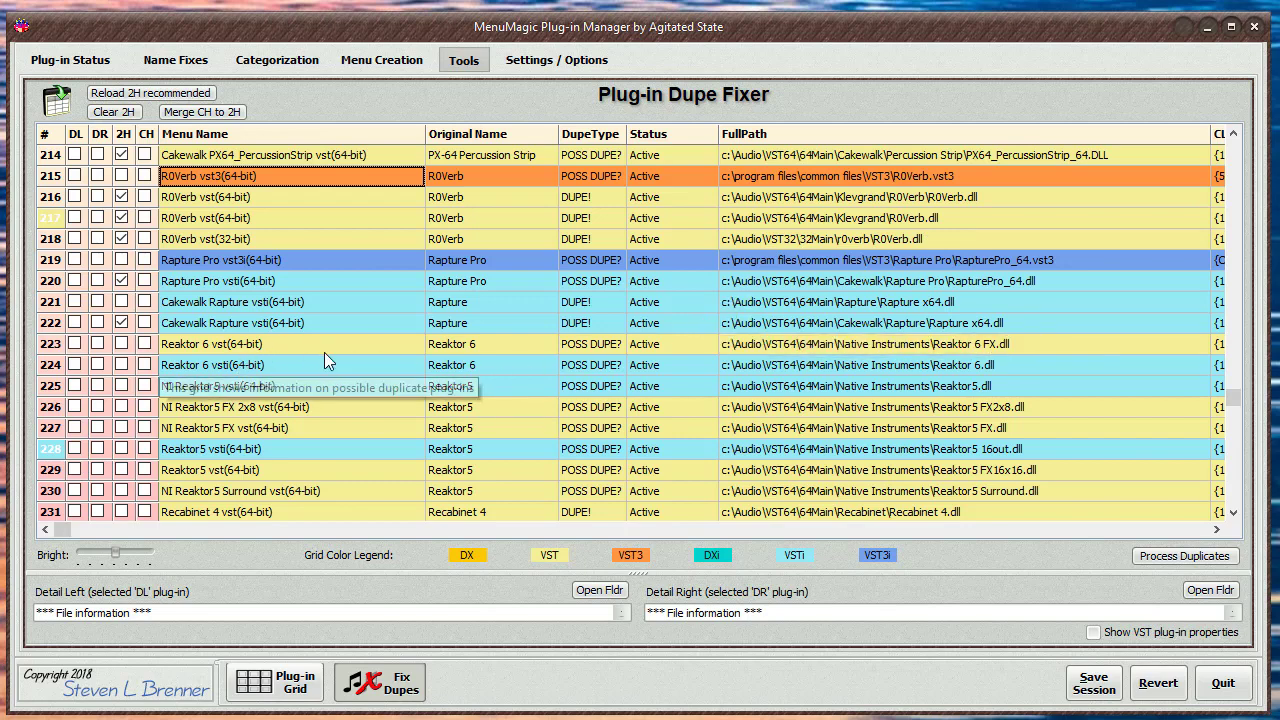
pyautogui.moveTo(604, 492)
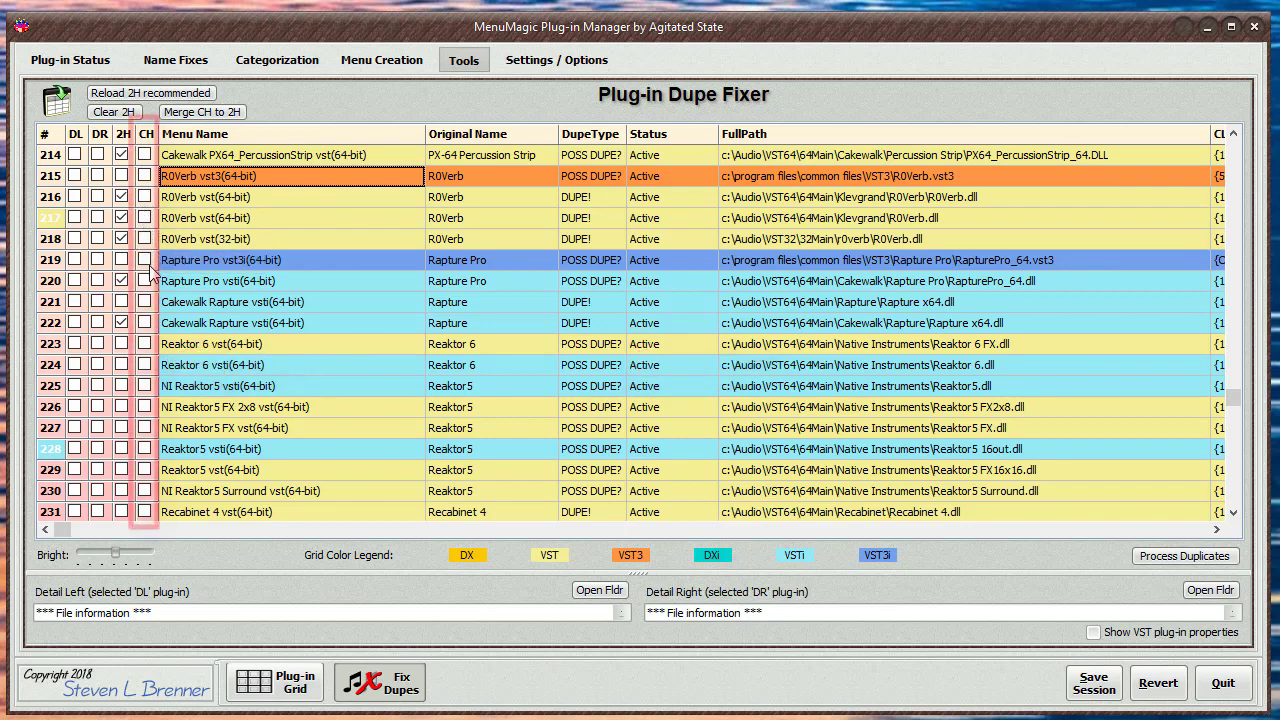
pyautogui.moveTo(1000, 598)
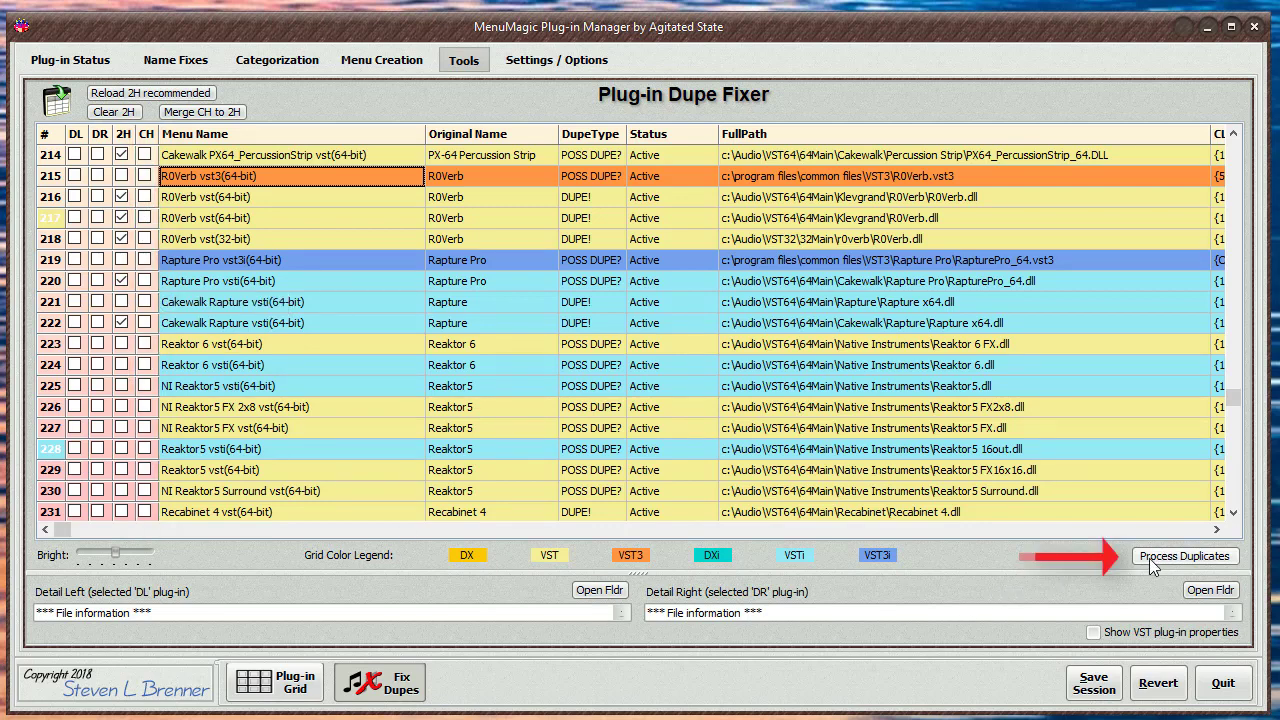
# - Process Duplicates, confirming that all 2H-marked plug-ins are hidden, and acknowledge completion
pyautogui.click(1184, 556)
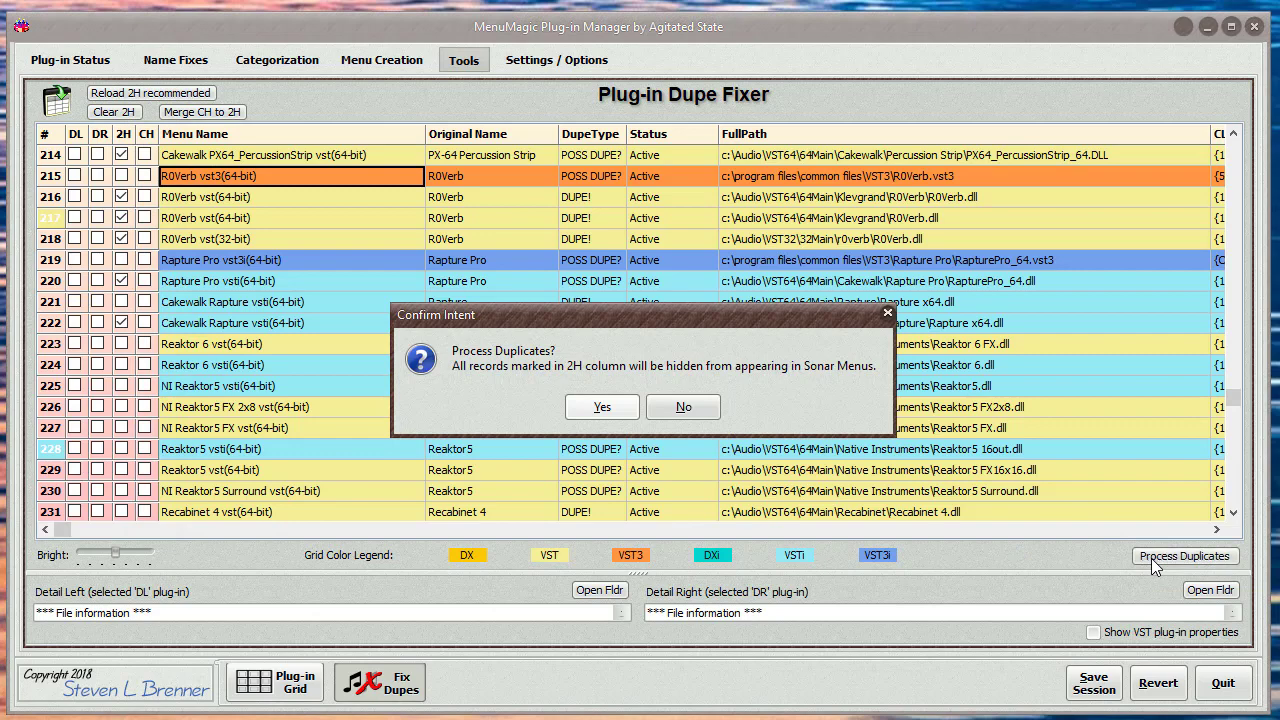
pyautogui.click(600, 406)
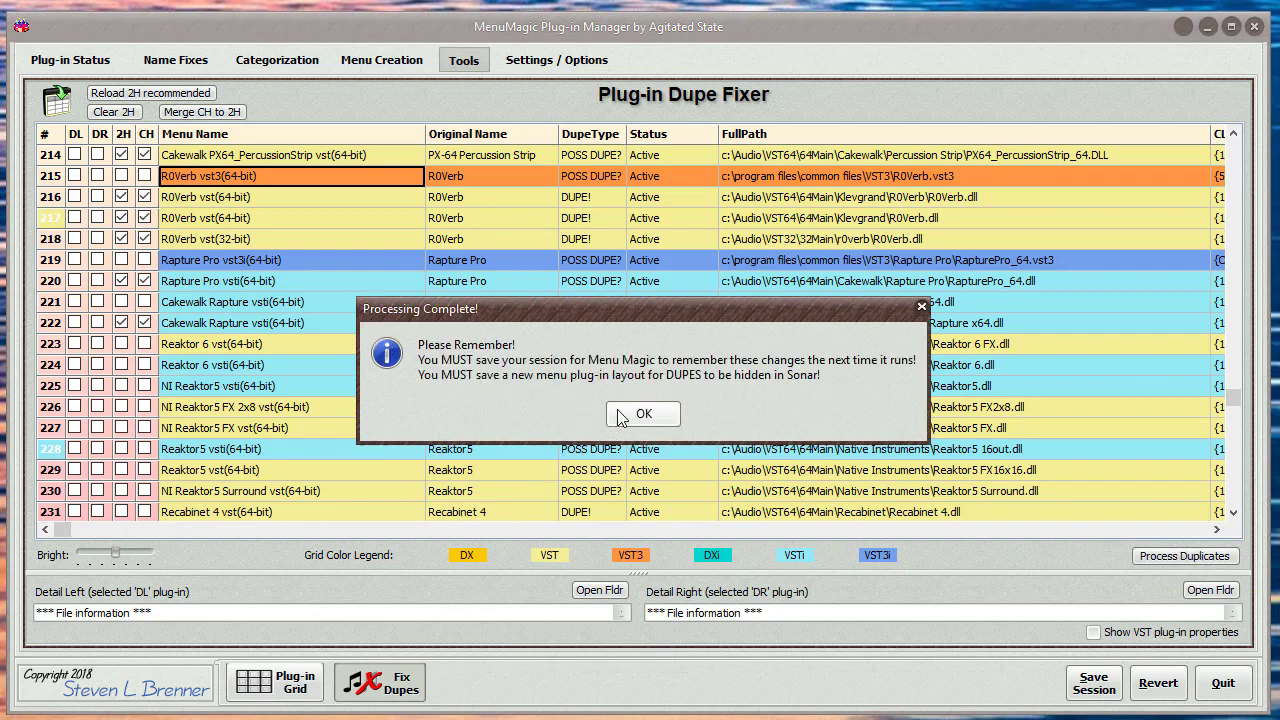
pyautogui.click(644, 414)
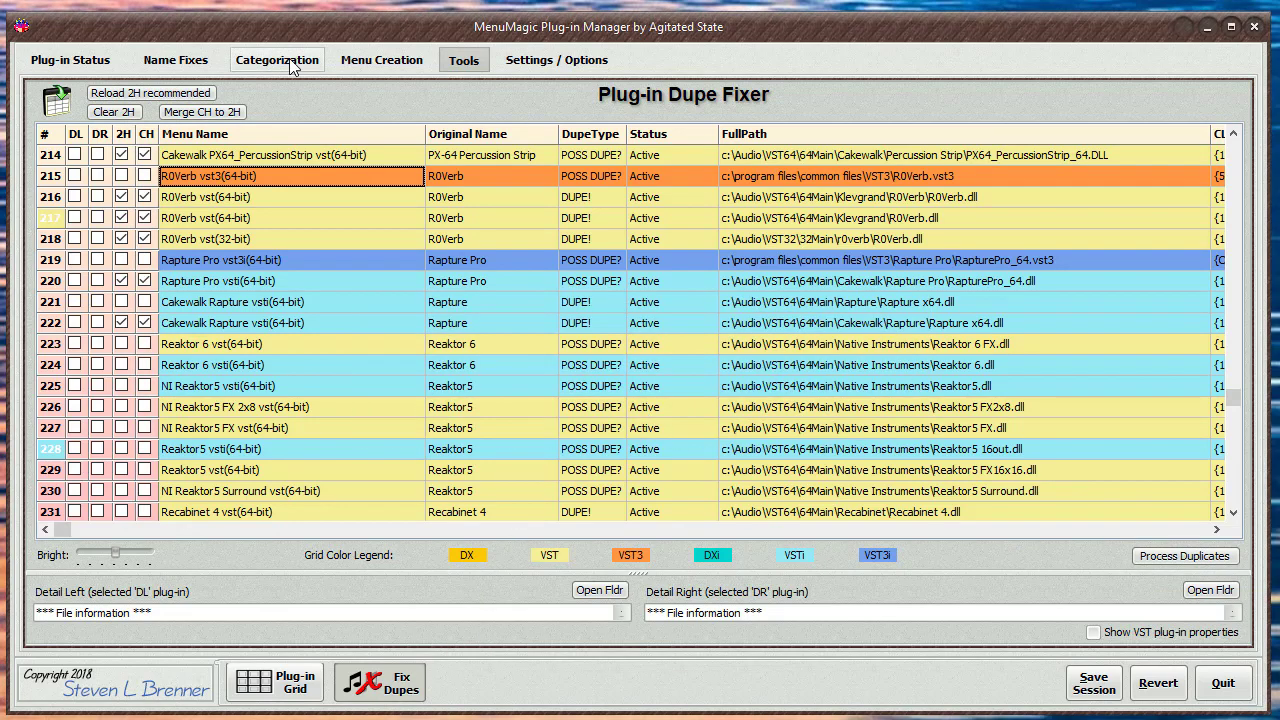
# - Show the *HIDDEN* category listing the processed R0Verb and Rapture Pro duplicates
pyautogui.click(276, 60)
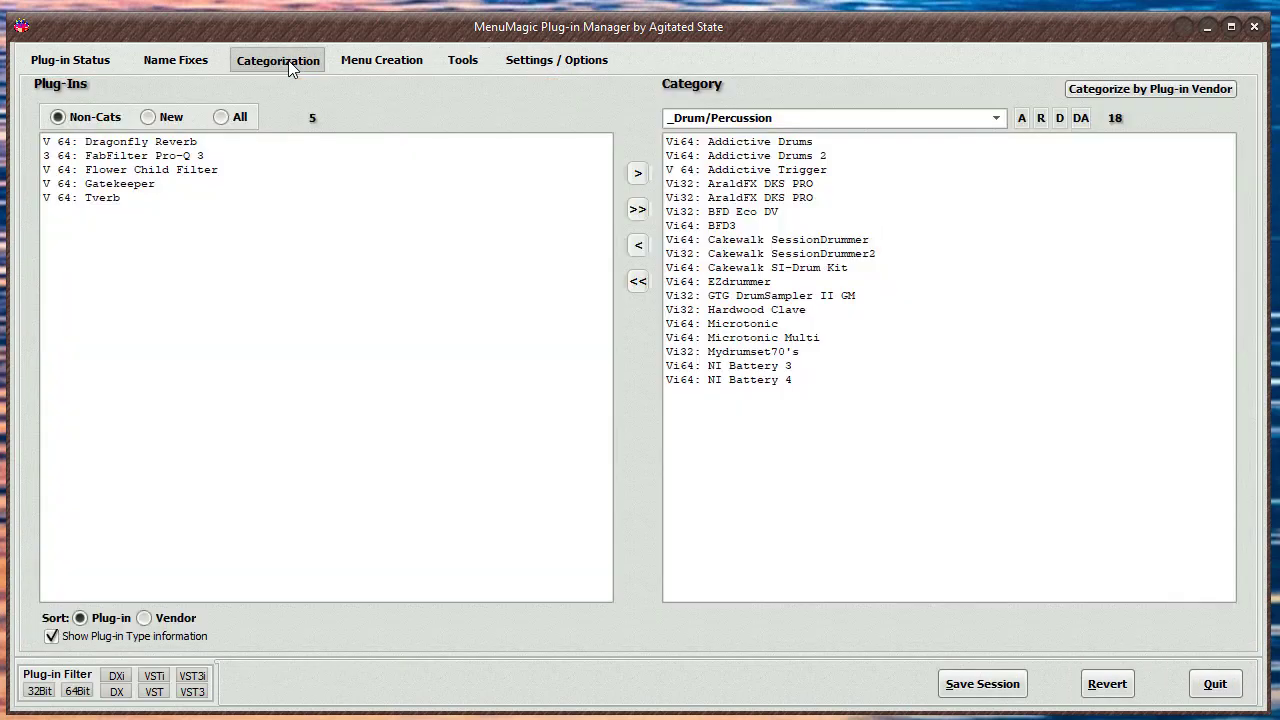
pyautogui.click(996, 118)
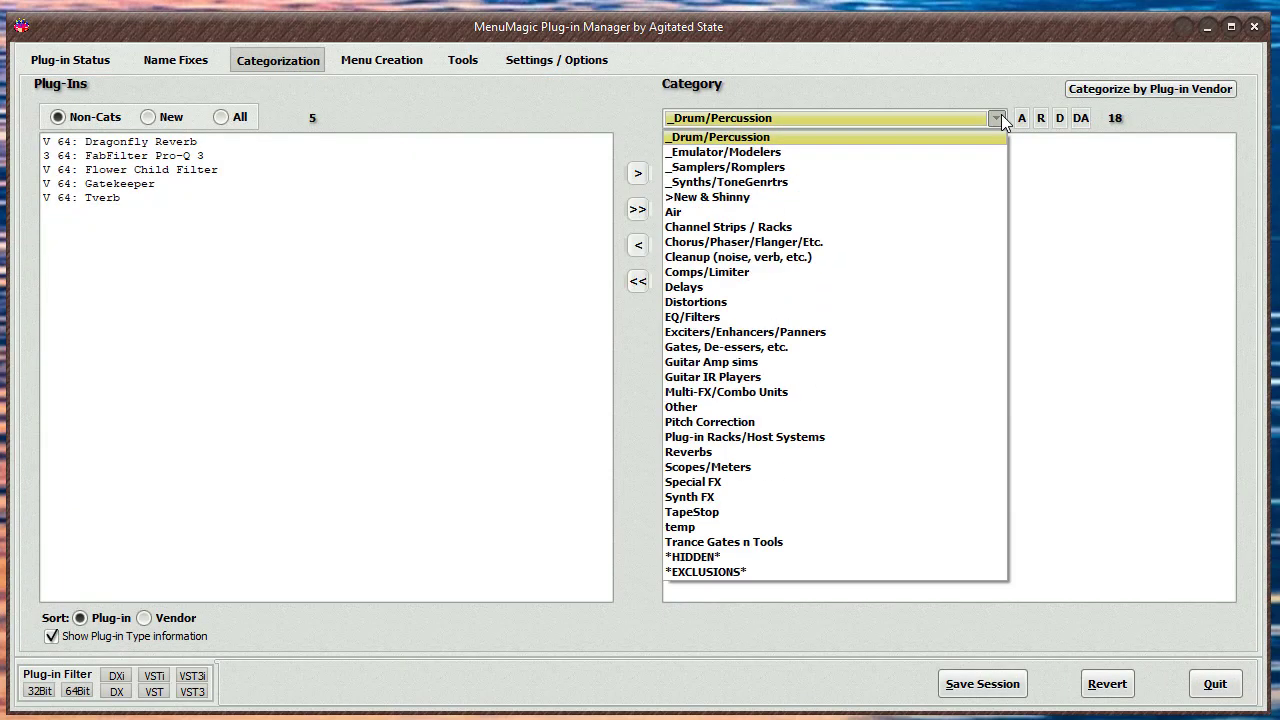
pyautogui.click(692, 556)
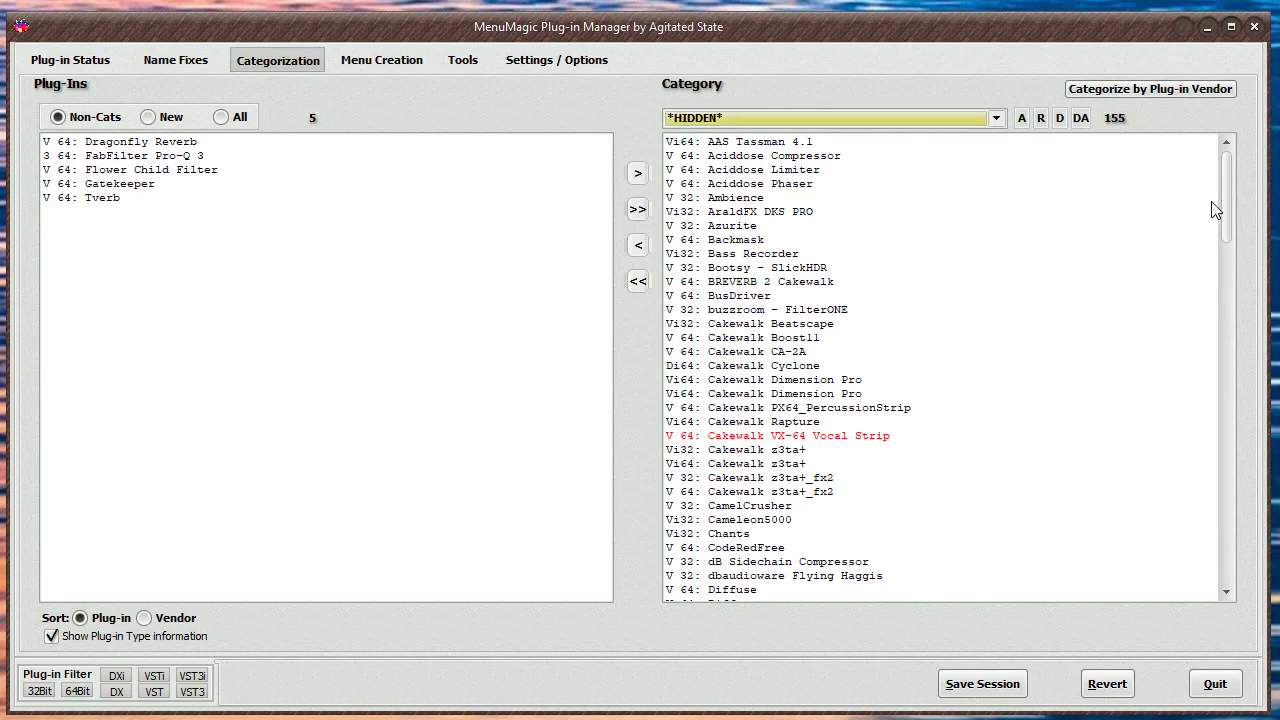
pyautogui.scroll(-3)
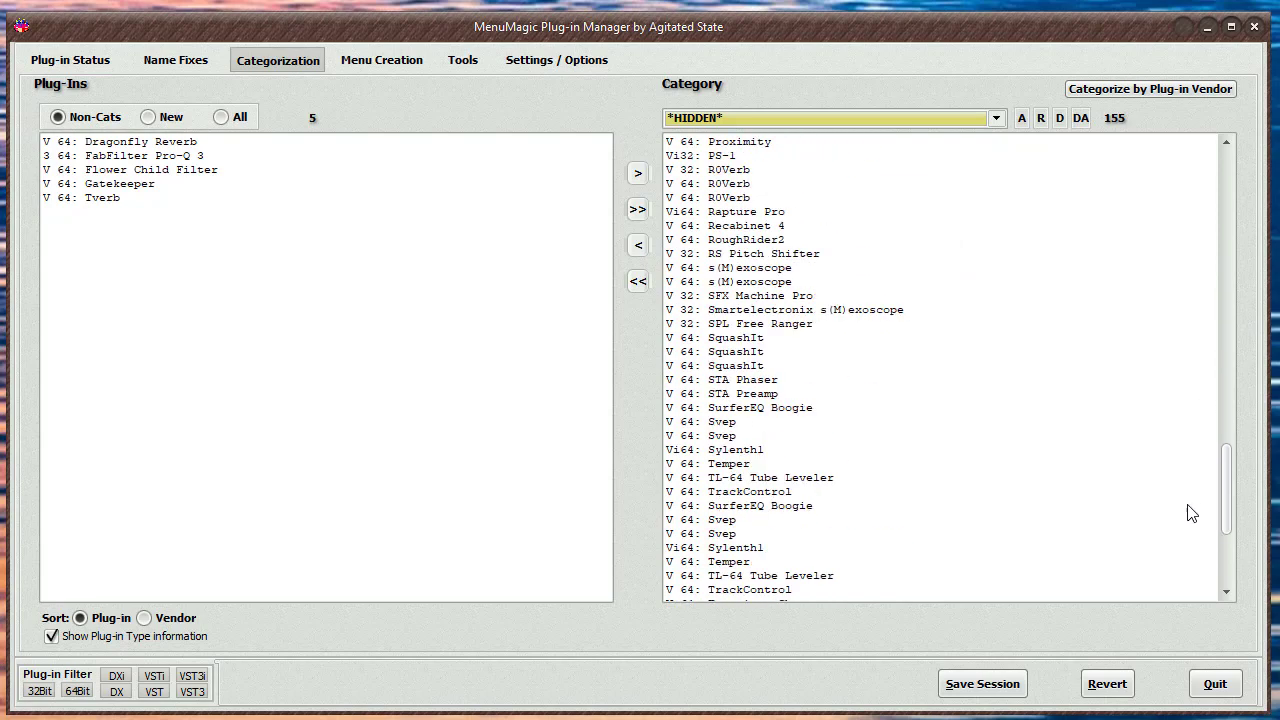
pyautogui.scroll(-3)
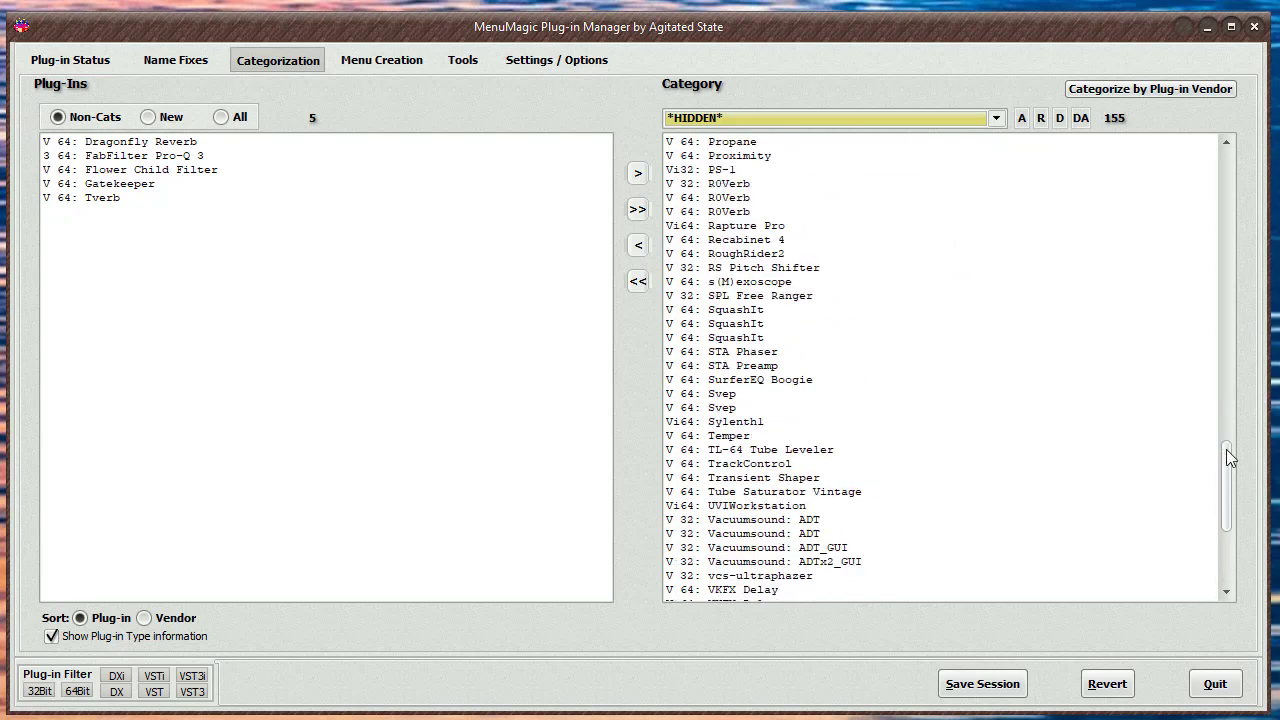
pyautogui.scroll(3)
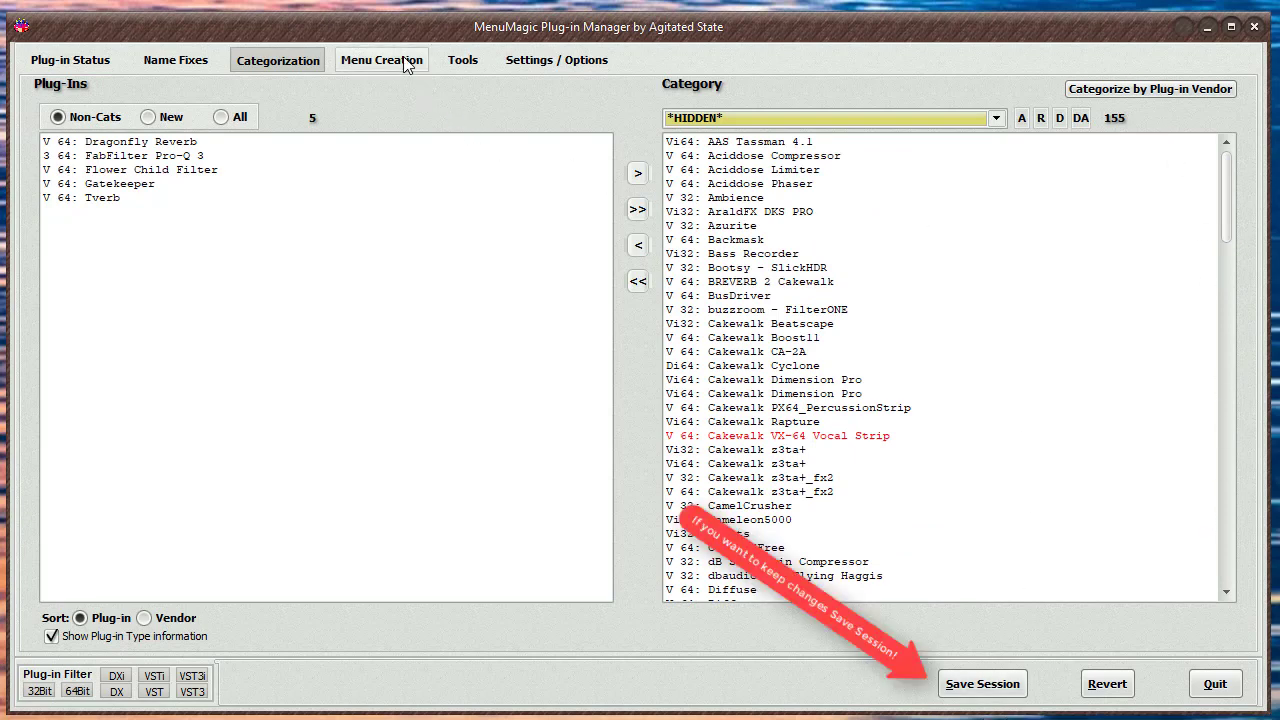
# - Bring up the working menu layout folders on Menu Creation
pyautogui.click(380, 60)
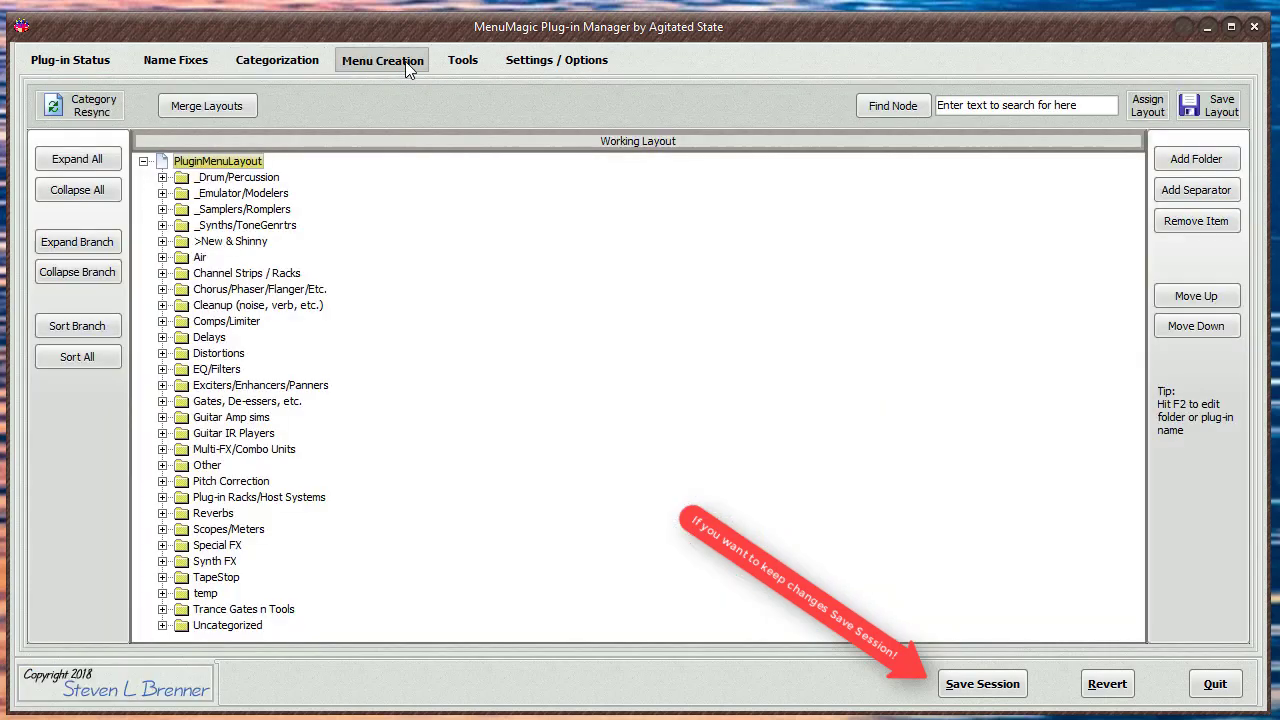